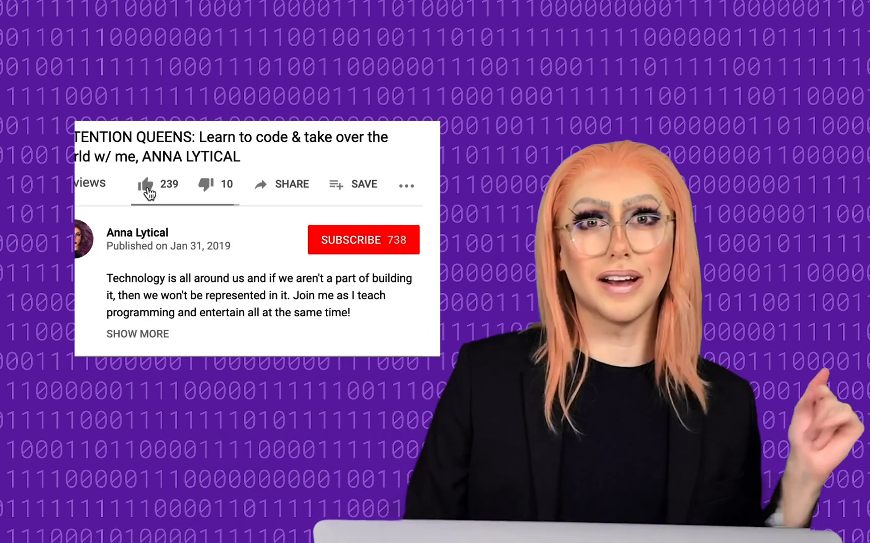
Search Google for 'ps1 generator' and compare the EzPrompt and bashrcgenerator.com tabs
left_click(363, 239)
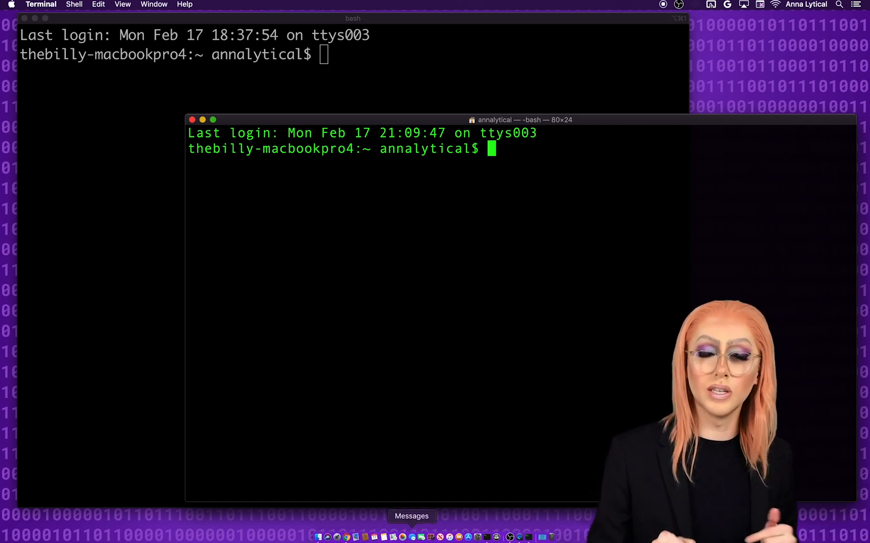
mouse_move(407, 235)
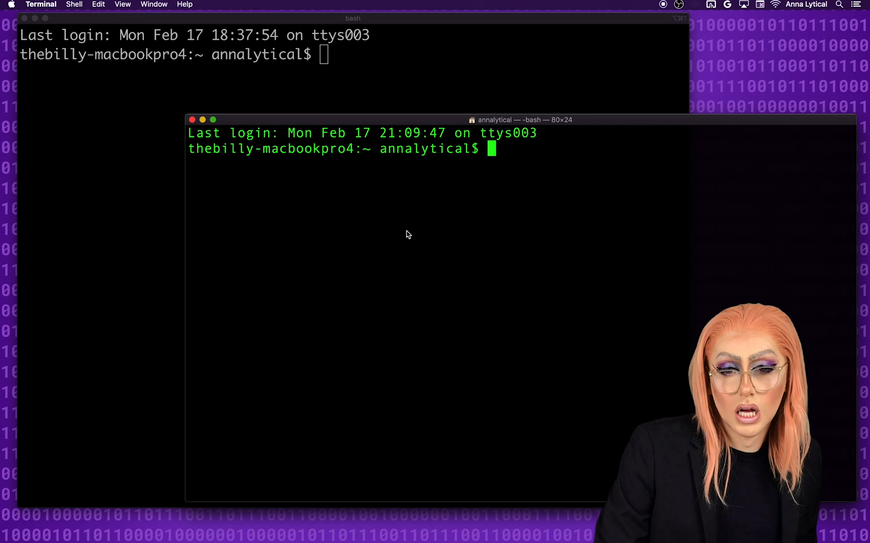
mouse_move(388, 109)
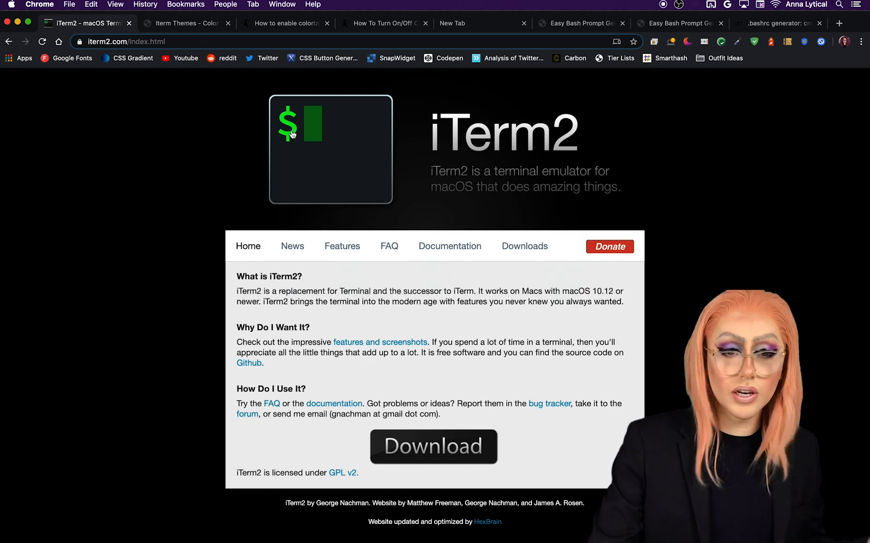
mouse_move(242, 201)
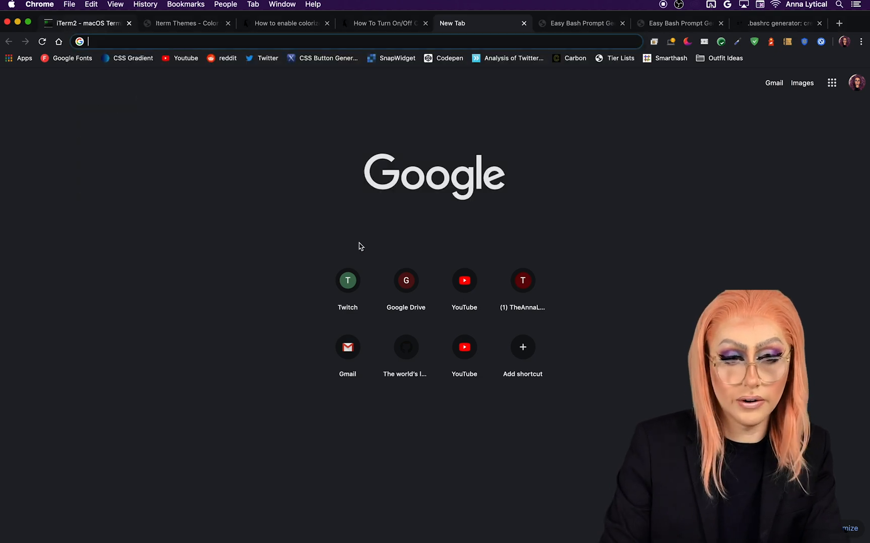
key("Return")
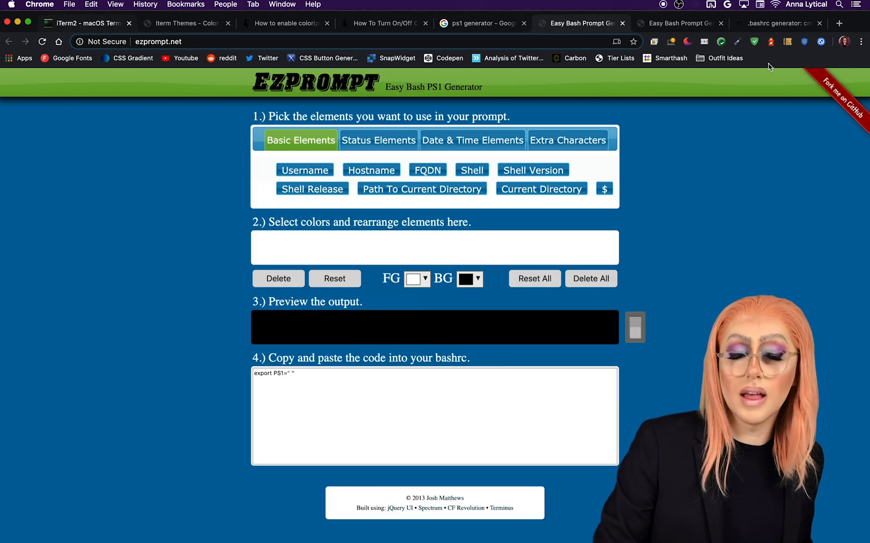
mouse_move(650, 110)
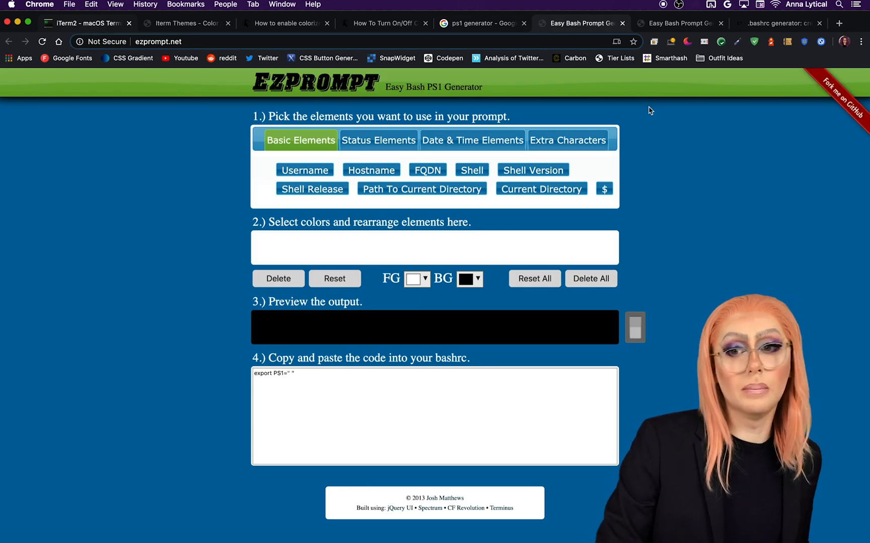
left_click(777, 23)
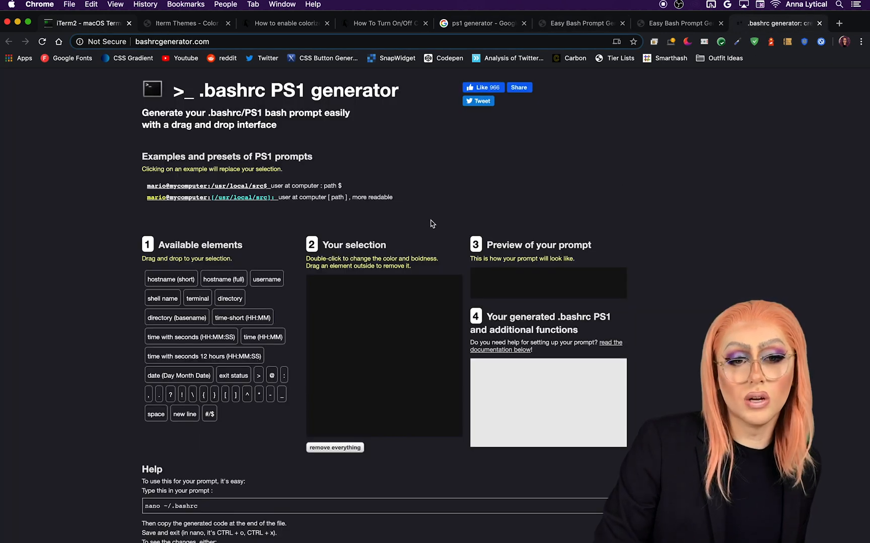
left_click(578, 23)
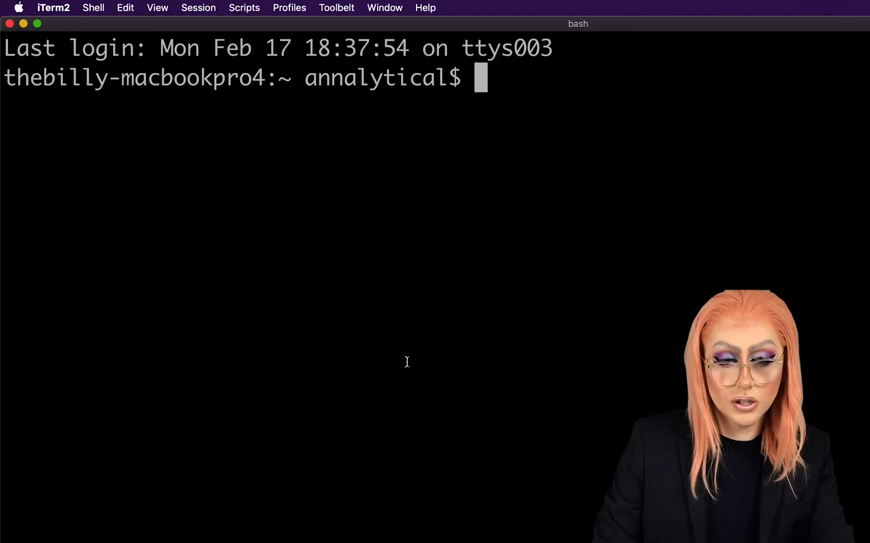
Run echo $PS1 to print the prompt string \h:\W \u\$, then highlight the ~ in the prompt
type("echo")
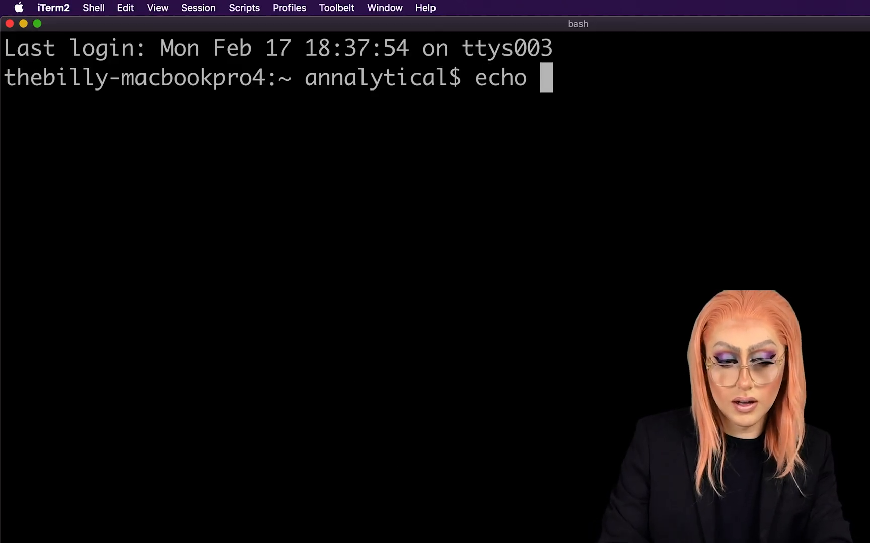
type("$PS")
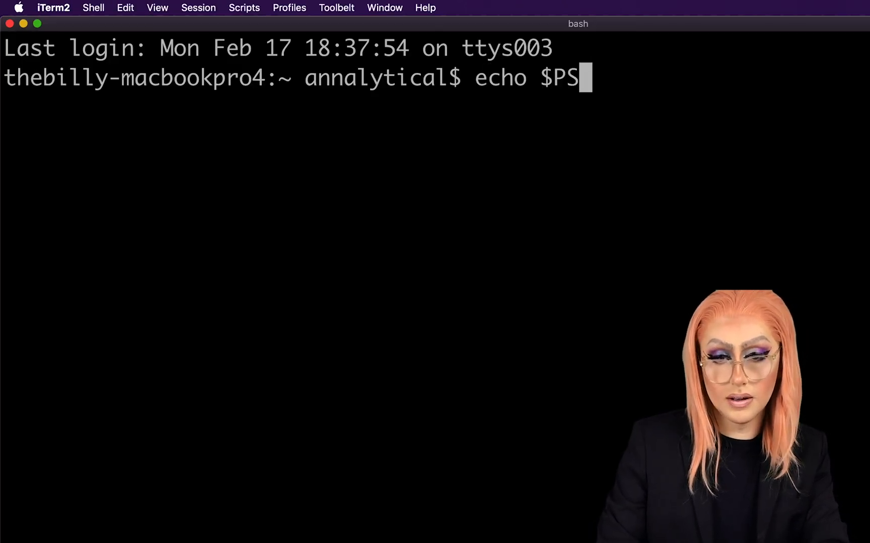
type("1")
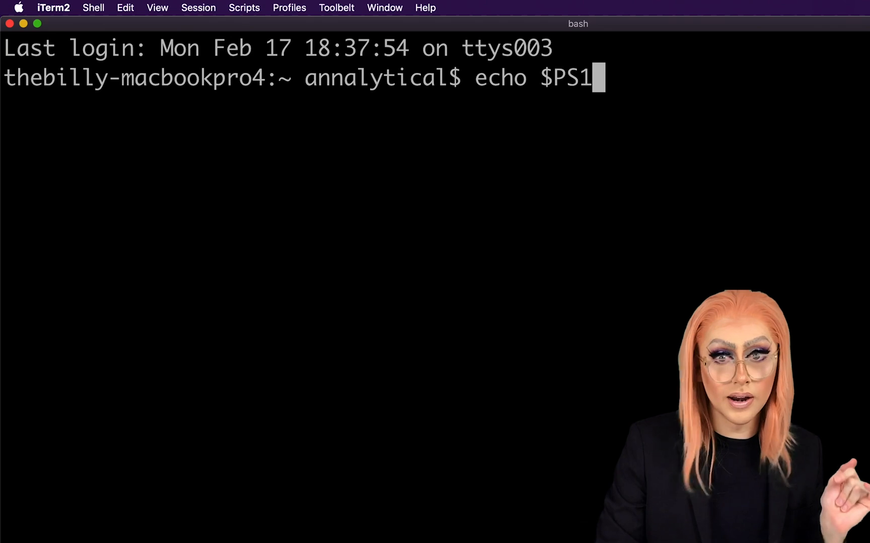
key("Return")
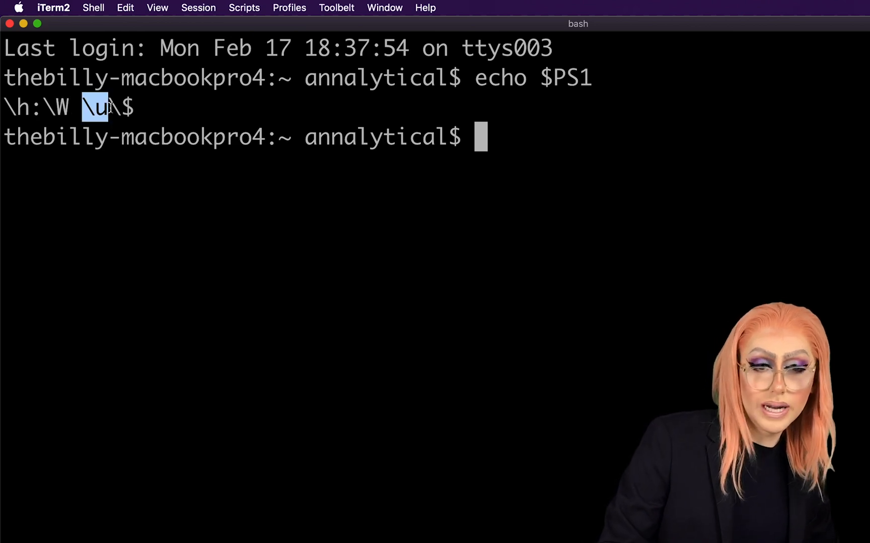
type("\\")
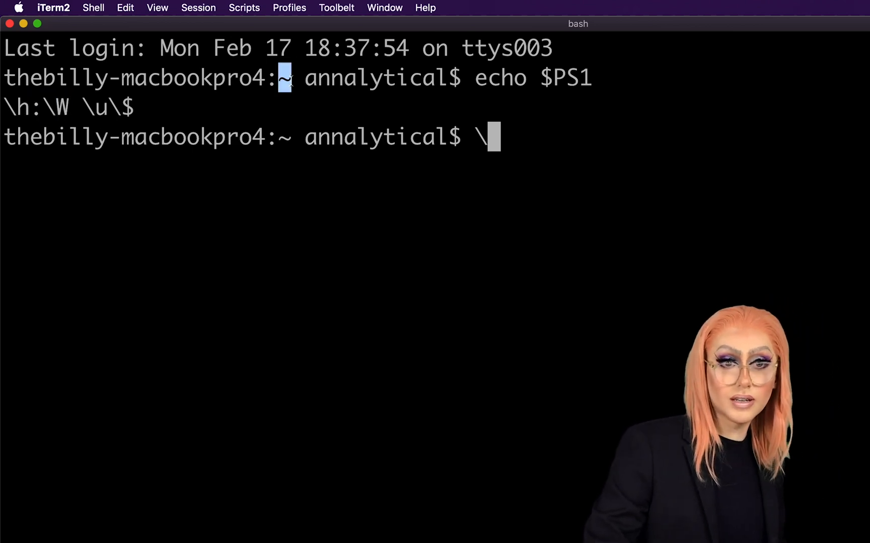
double_click(132, 77)
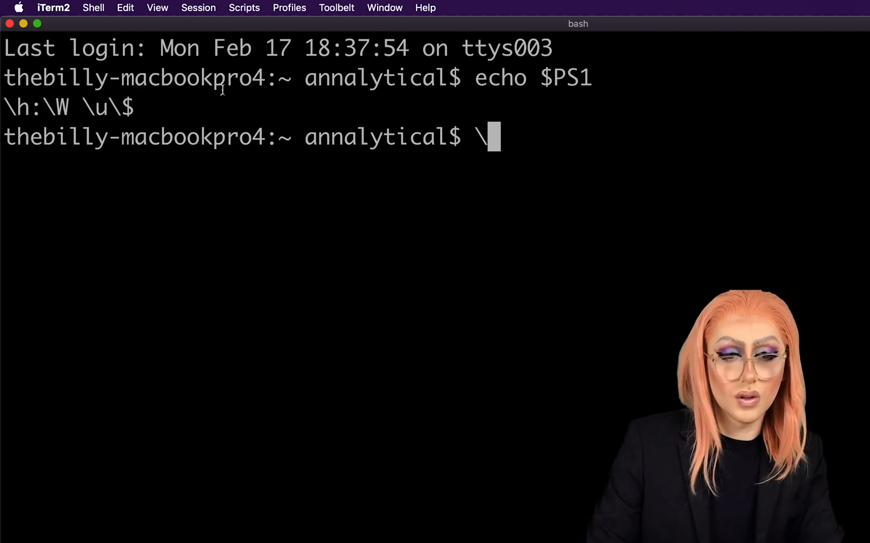
mouse_move(79, 99)
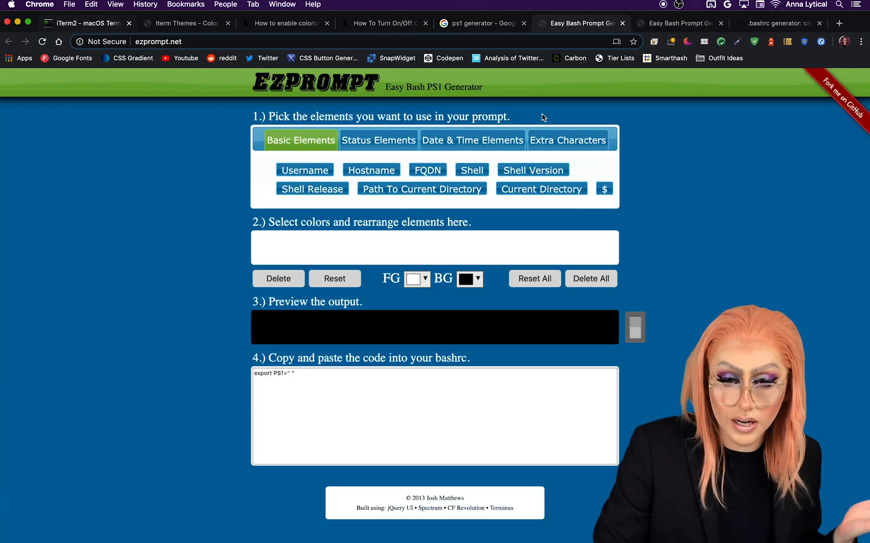
Add Current Directory from Basic Elements to the EzPrompt prompt
left_click(540, 189)
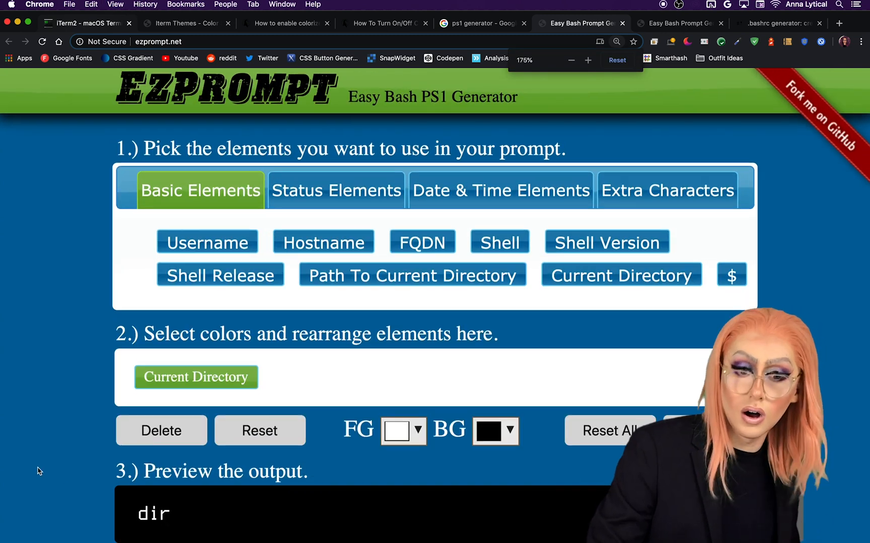
scroll("down", 3)
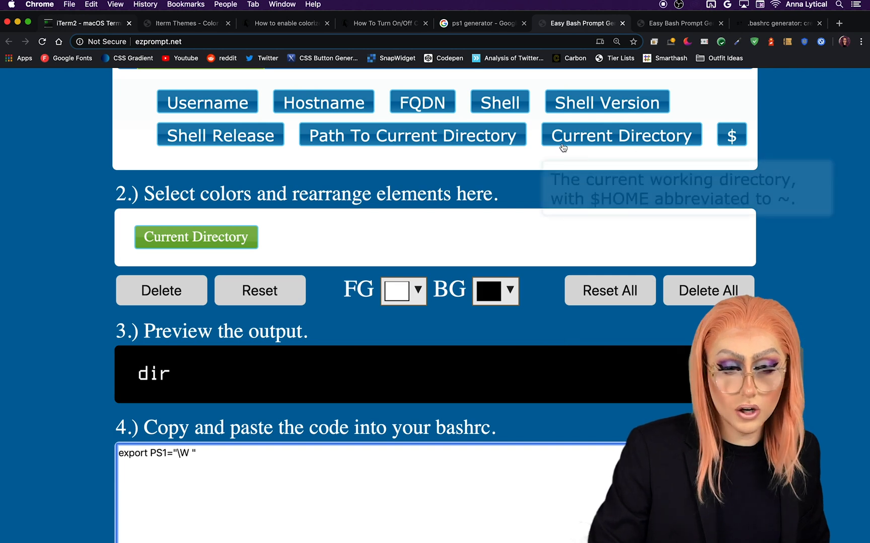
scroll("up", 3)
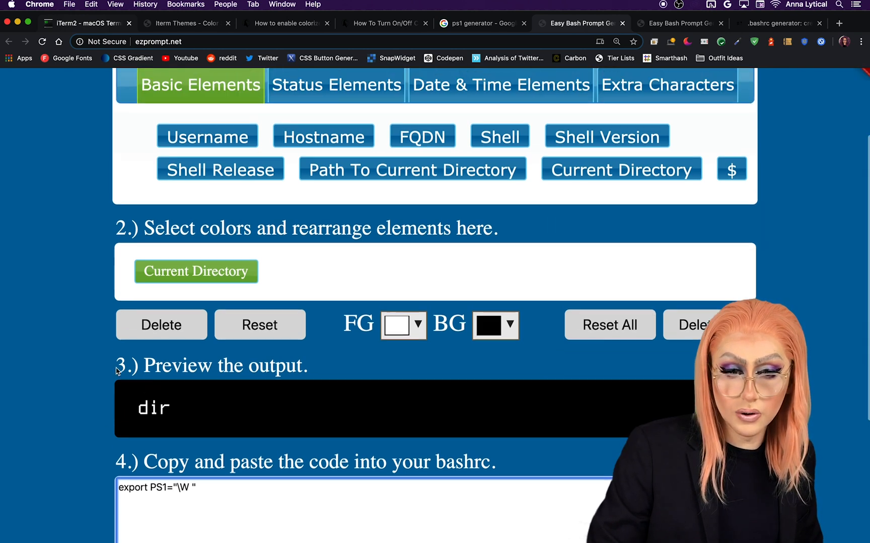
scroll("up", 3)
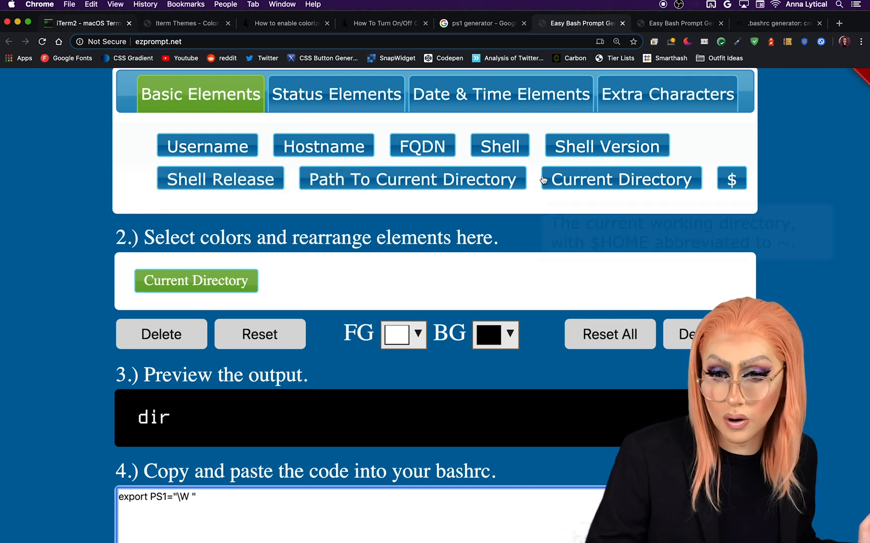
mouse_move(606, 146)
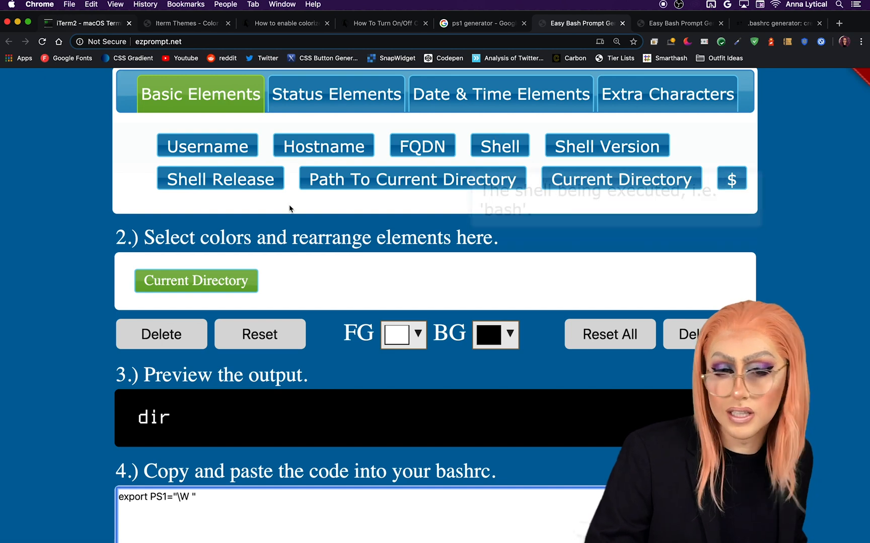
Browse the Status, Date & Time and Extra Characters element tabs
left_click(336, 94)
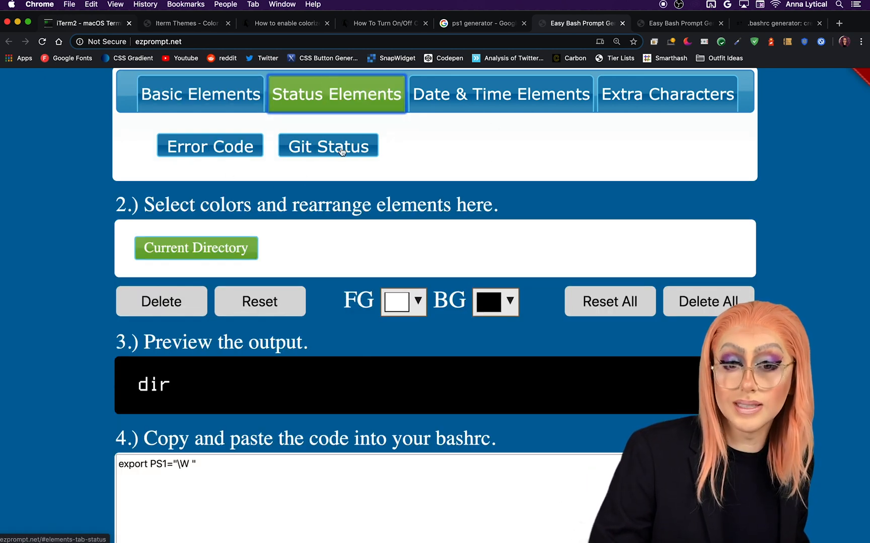
mouse_move(328, 146)
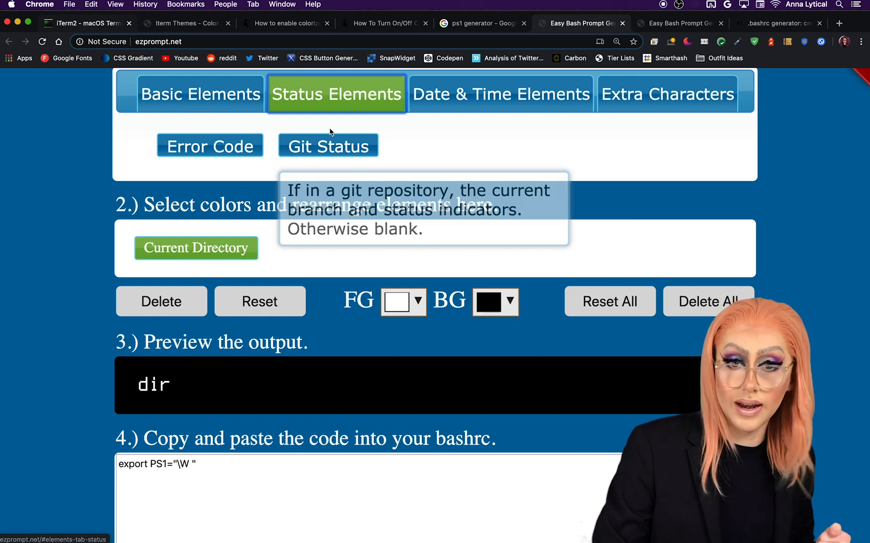
left_click(500, 93)
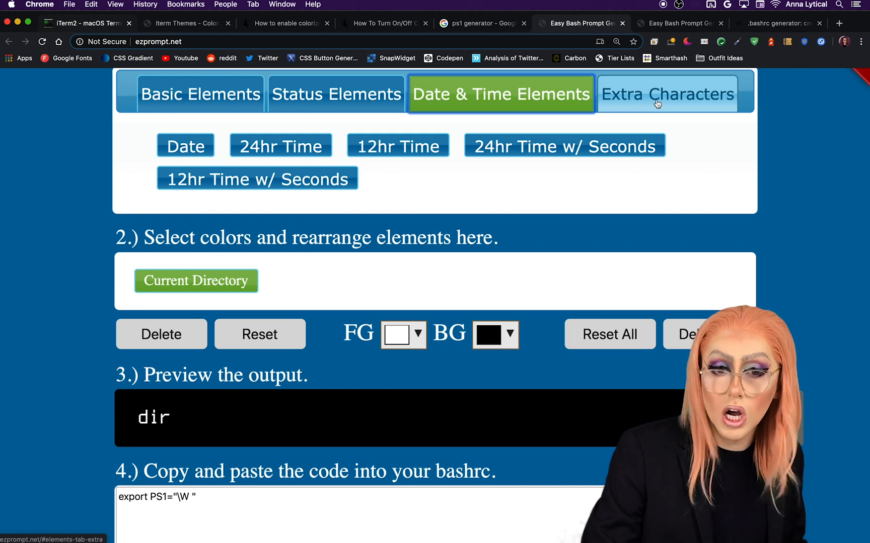
left_click(666, 93)
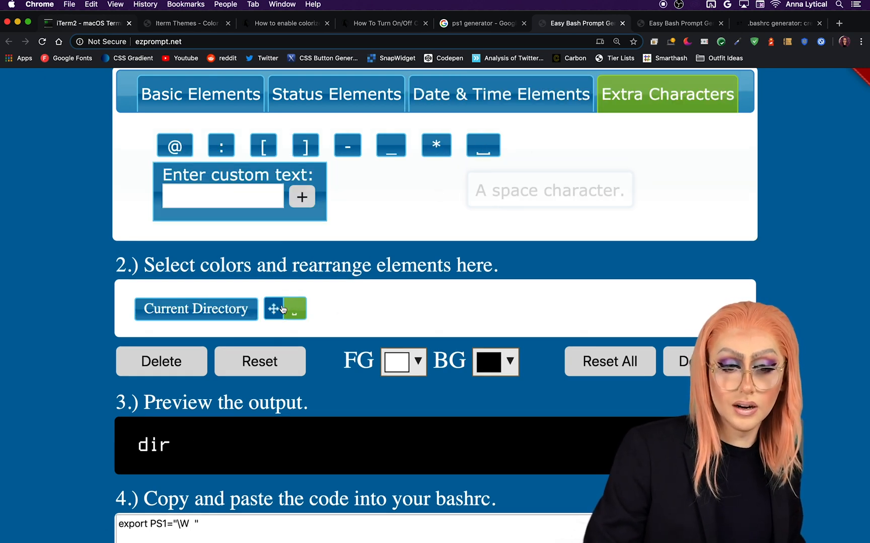
Add the laptop-woman and princess emojis as custom text via the emoji picker
left_click(222, 196)
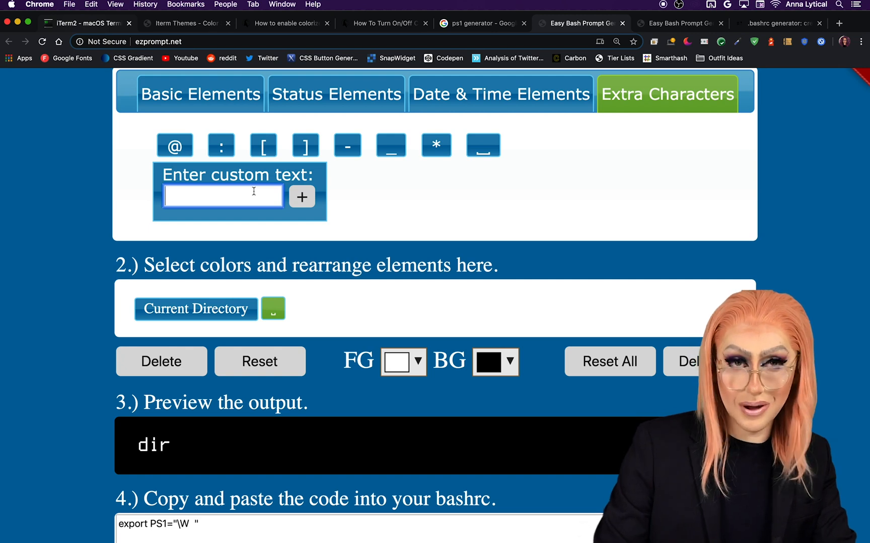
left_click(313, 4)
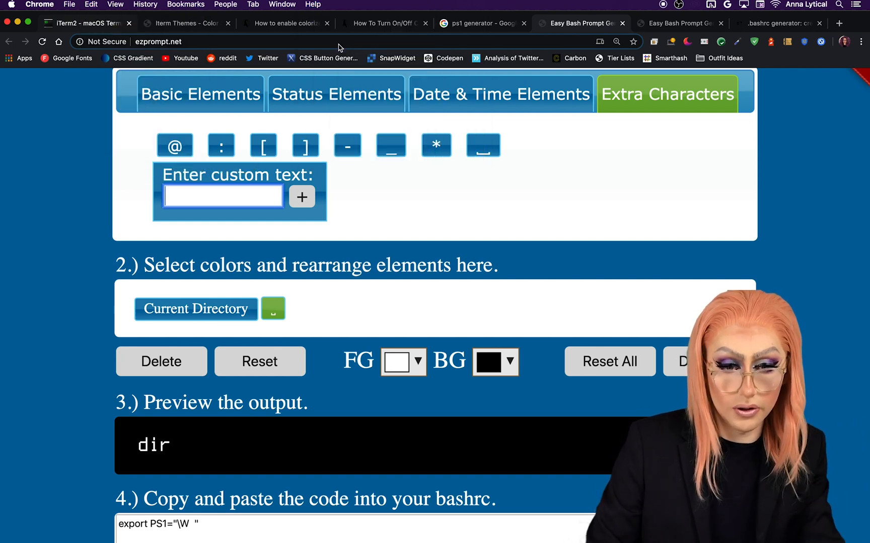
left_click(223, 196)
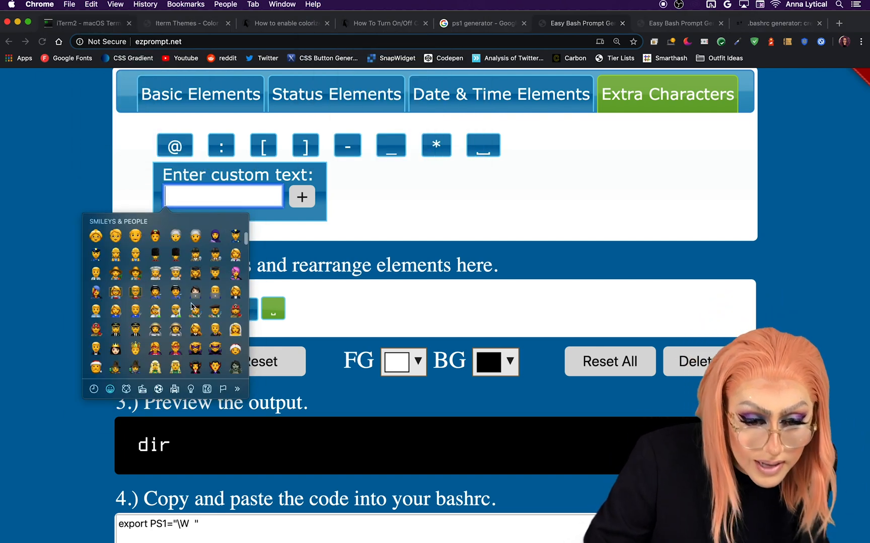
mouse_move(194, 299)
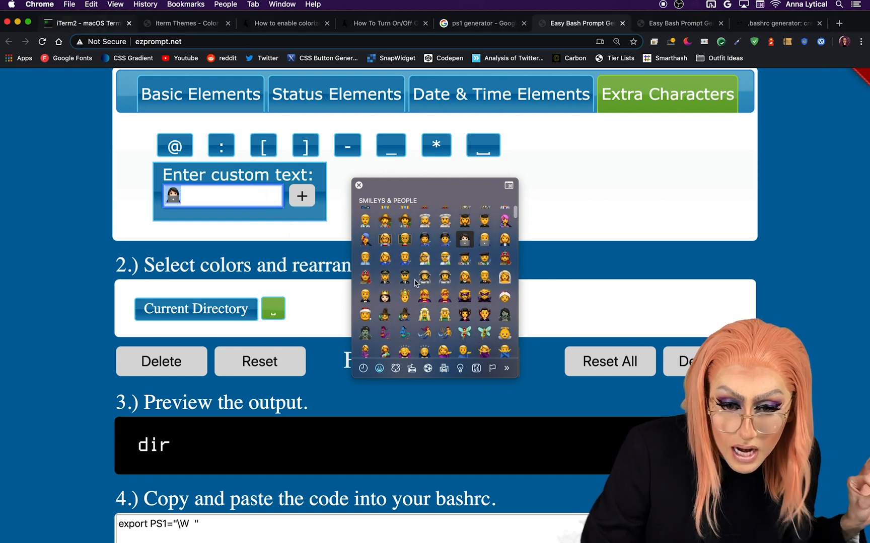
left_click(384, 295)
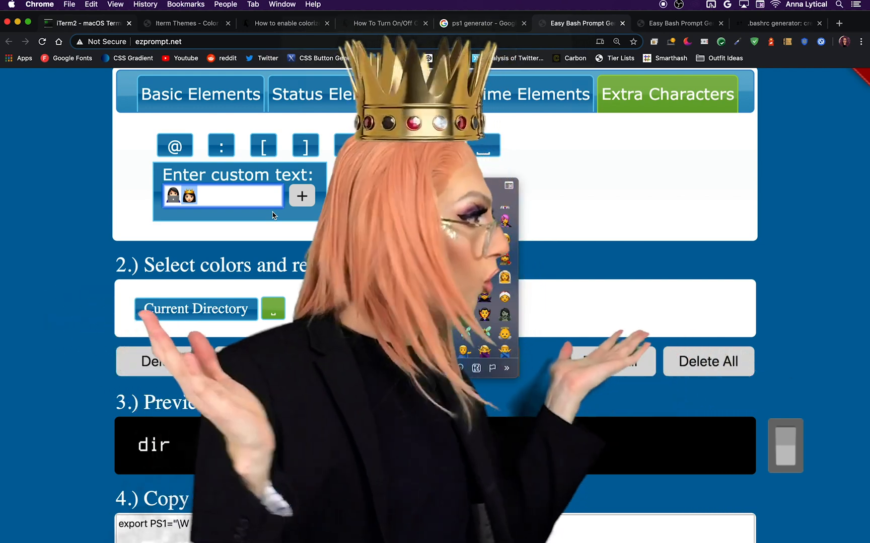
left_click(301, 195)
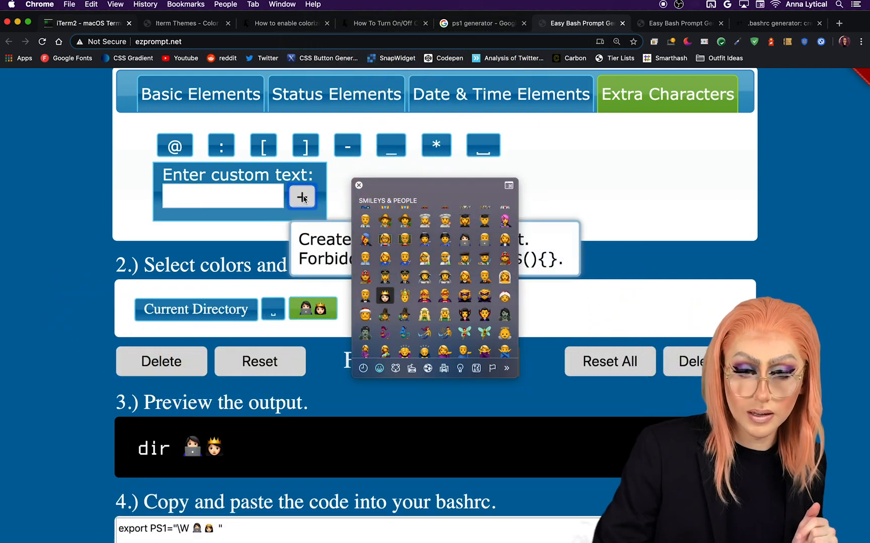
left_click(358, 186)
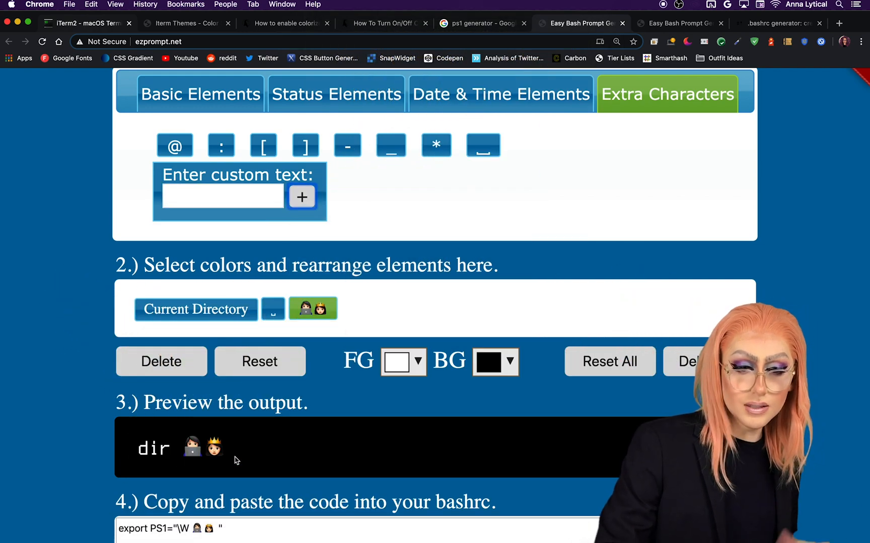
mouse_move(483, 145)
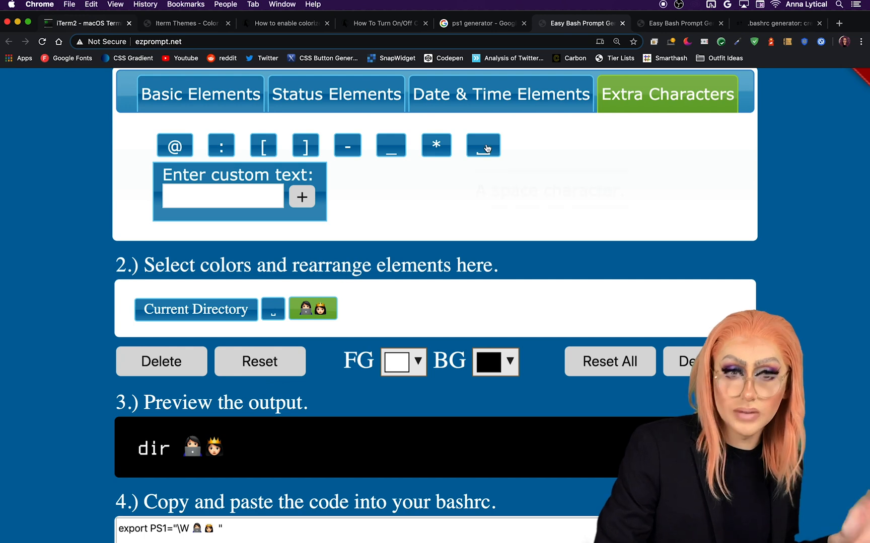
left_click(483, 146)
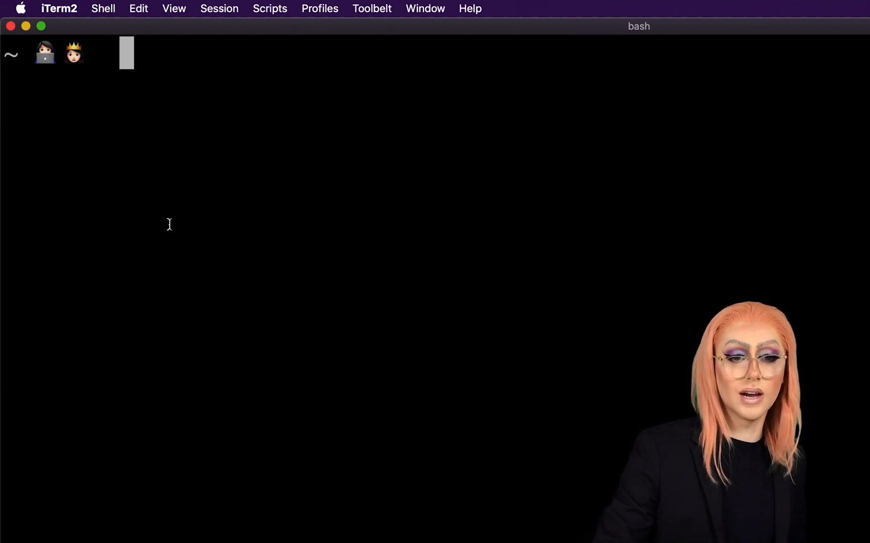
Switch to iTerm2, where the prompt shows ~ followed by the two emojis
right_click(169, 224)
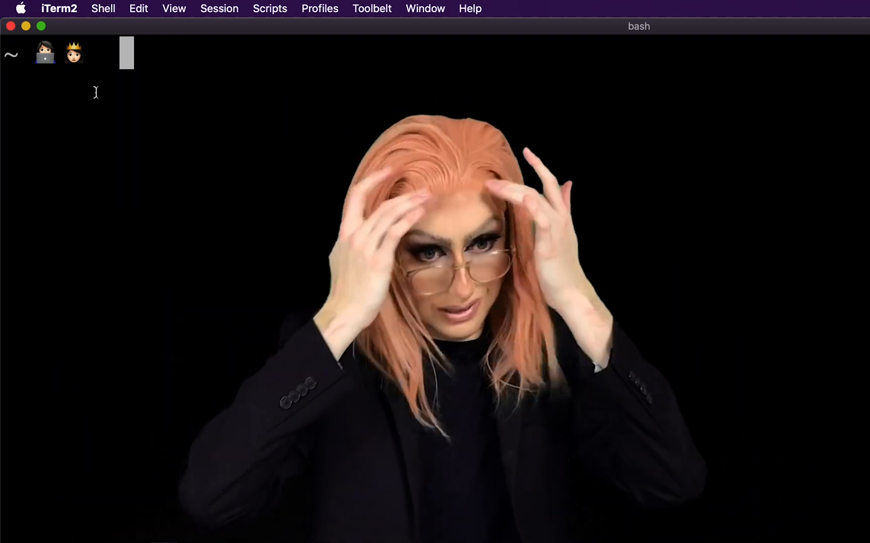
left_click(59, 9)
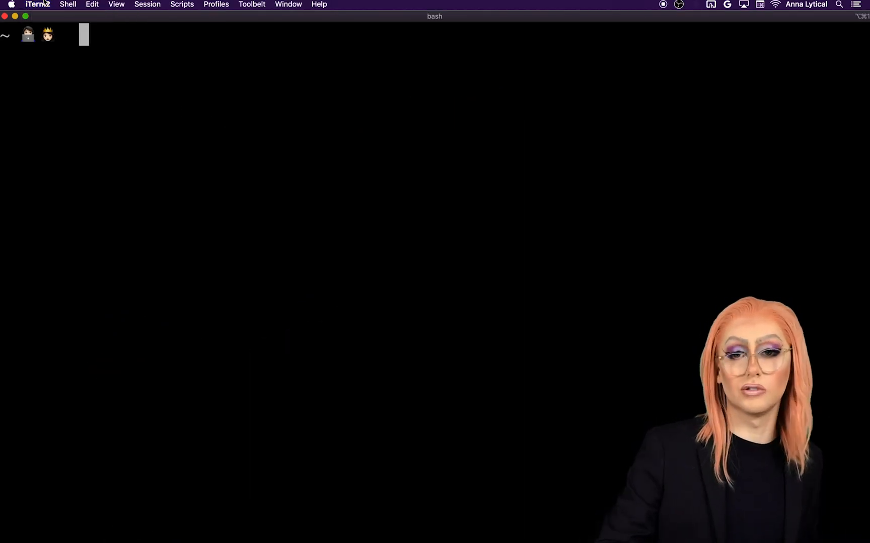
Browse the Default profile's Colors, Text and Window settings, then add a new profile
left_click(37, 5)
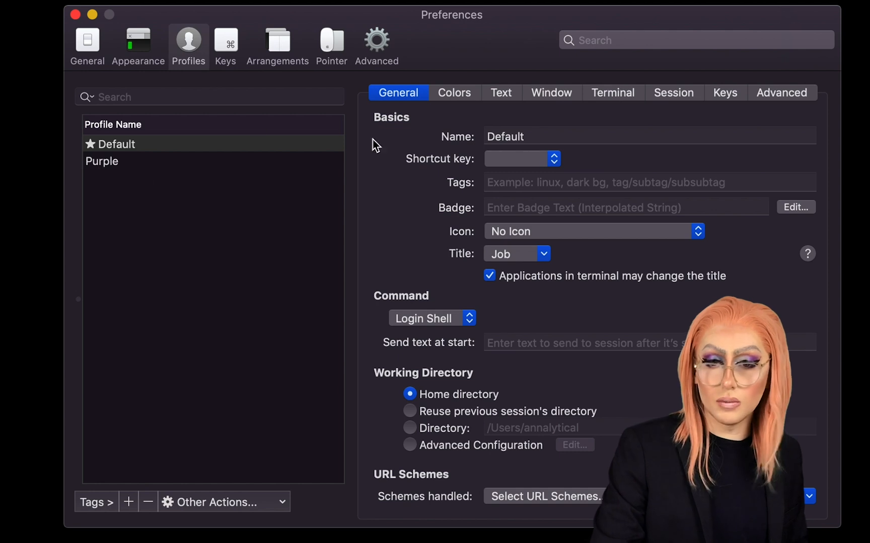
mouse_move(474, 88)
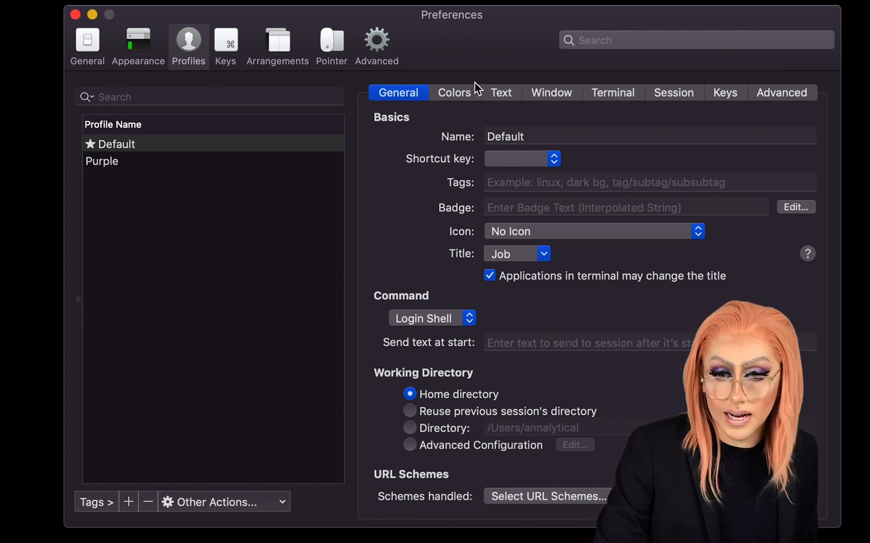
mouse_move(441, 37)
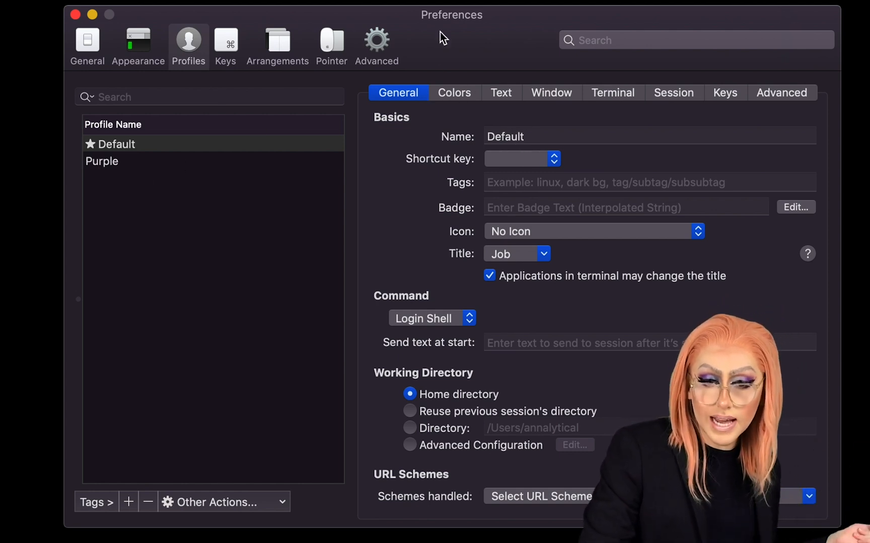
left_click(456, 93)
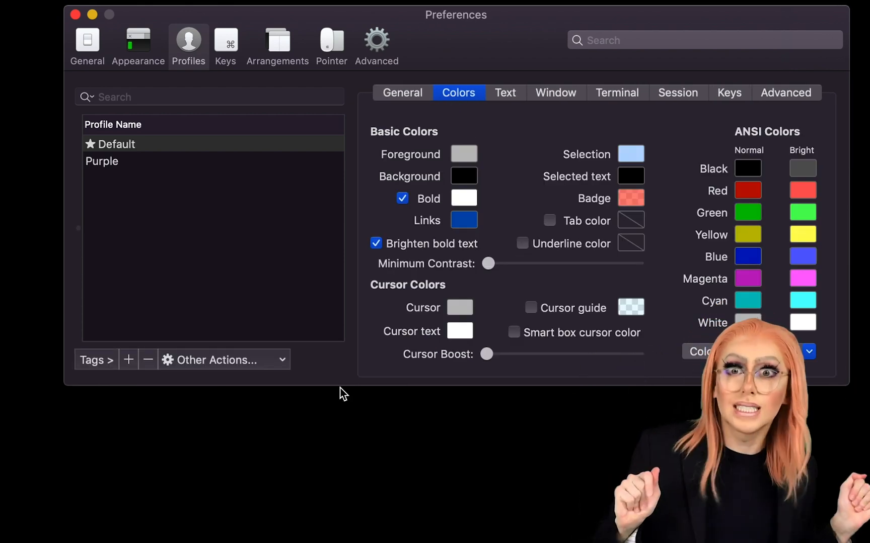
mouse_move(504, 93)
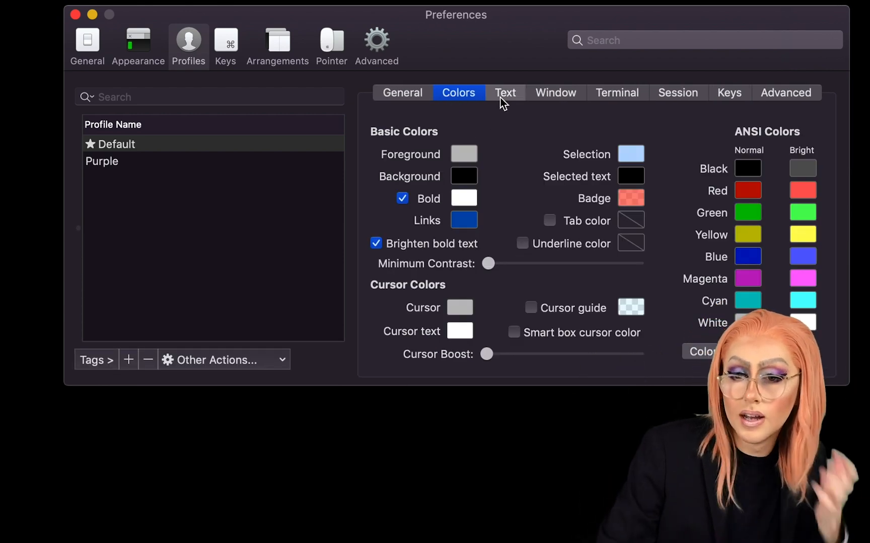
left_click(504, 92)
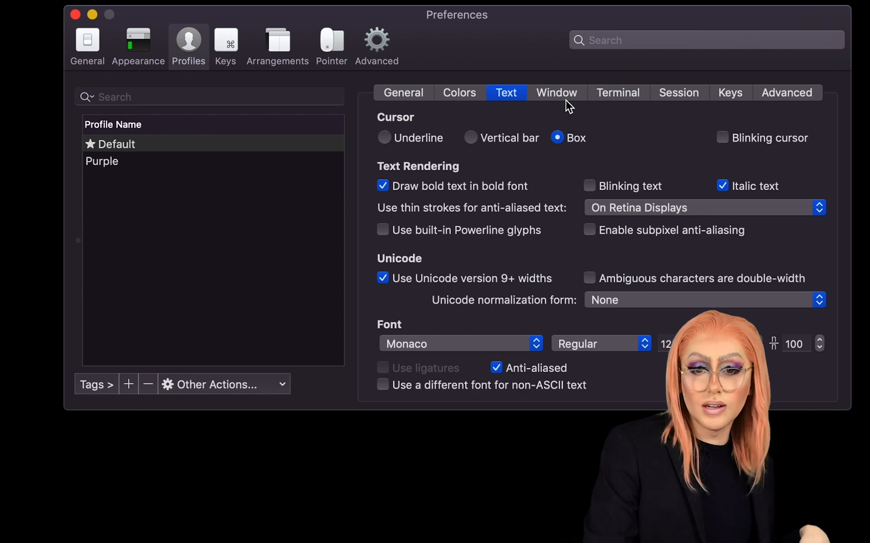
left_click(556, 92)
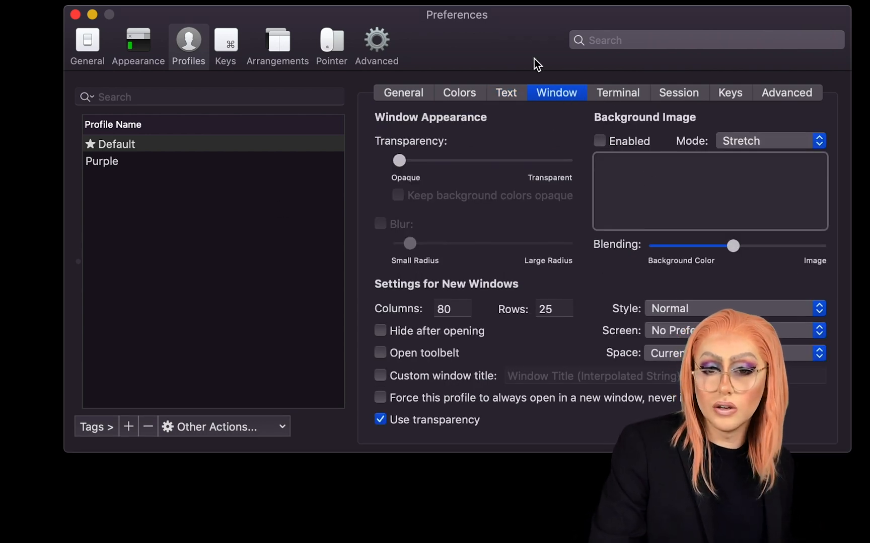
left_click(115, 145)
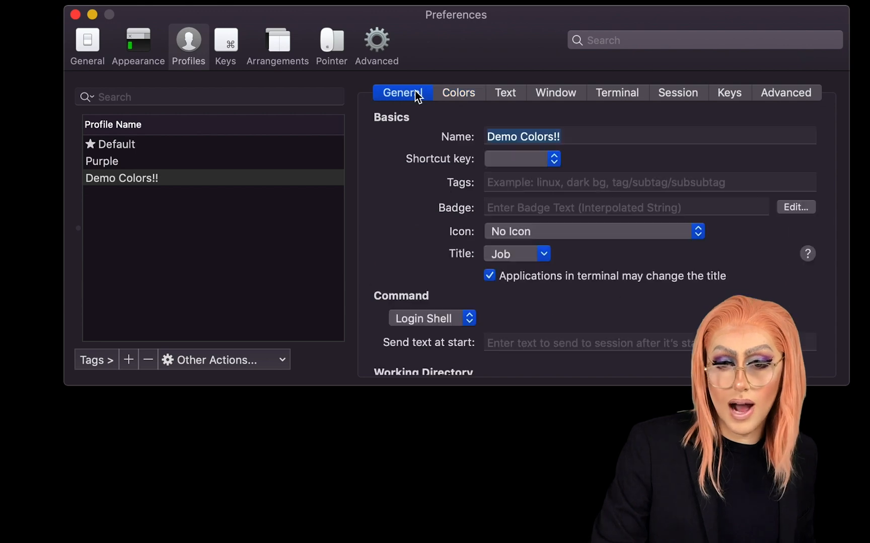
Load a light colour preset for Demo Colors!! and open a session with that profile
left_click(458, 92)
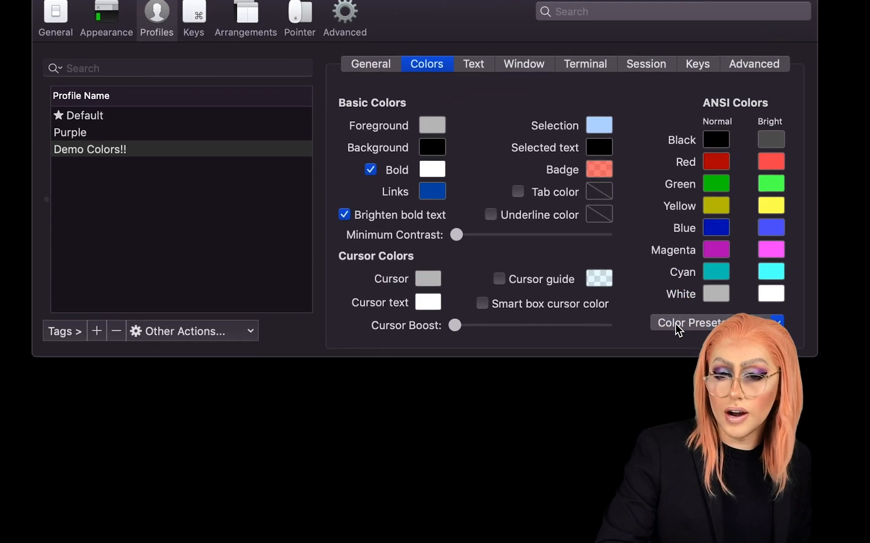
left_click(690, 322)
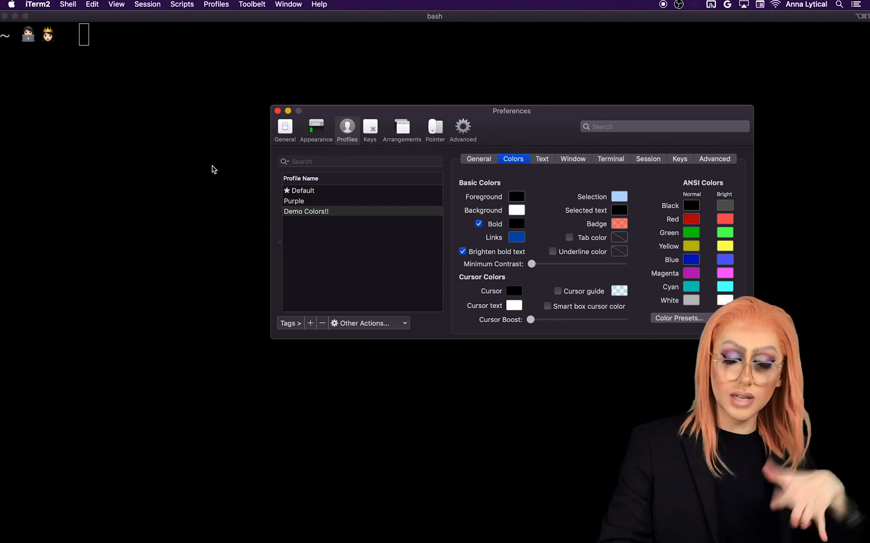
mouse_move(158, 216)
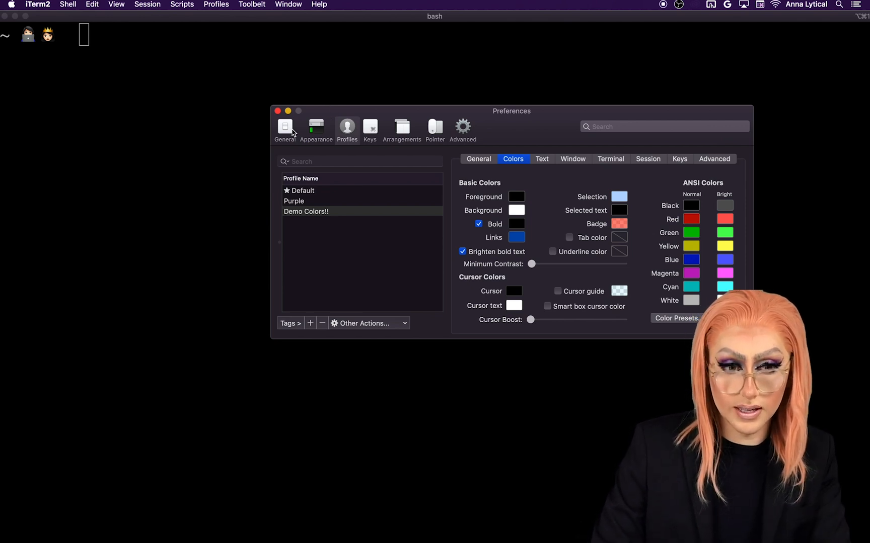
left_click(147, 5)
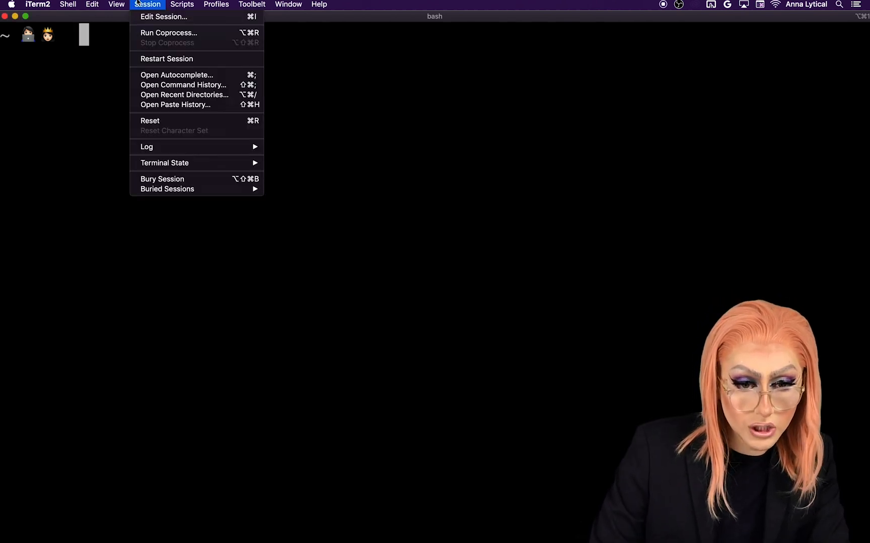
left_click(216, 4)
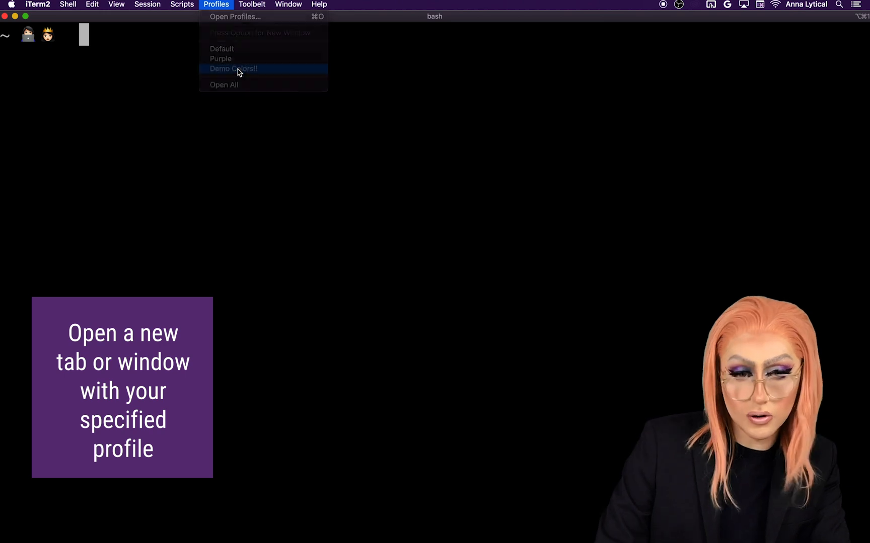
left_click(233, 68)
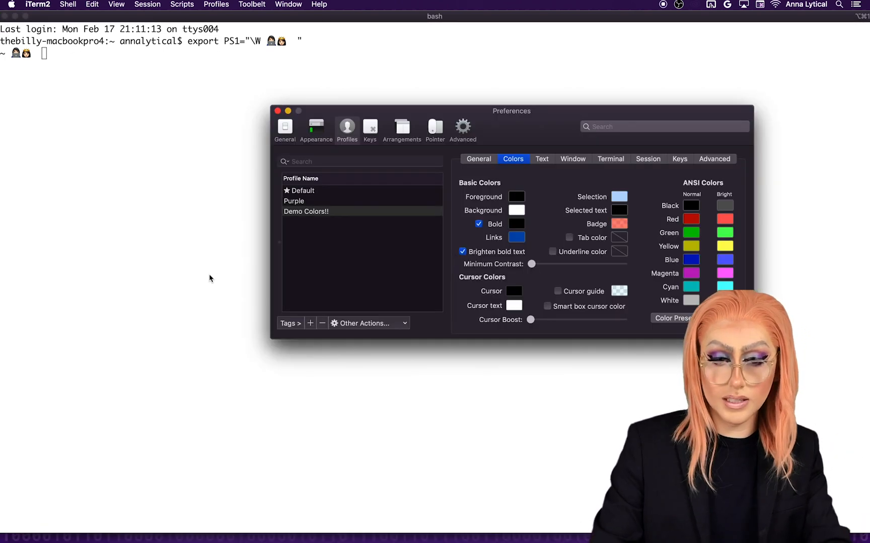
mouse_move(509, 115)
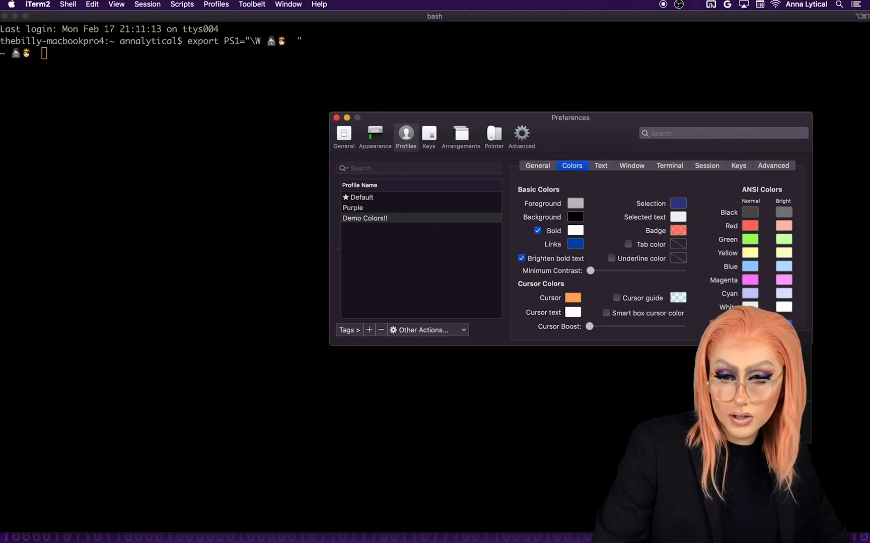
mouse_move(241, 243)
type("ls")
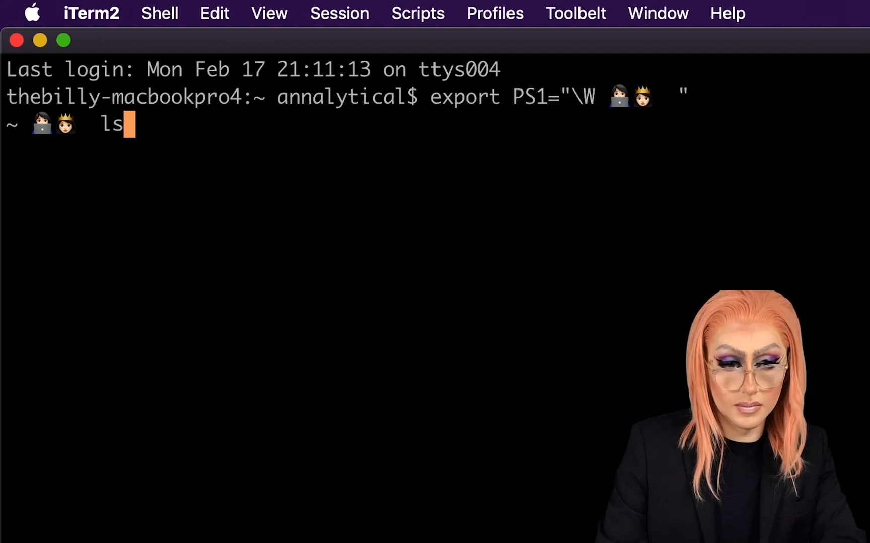
Run ls -alFG to list all home-directory files in long format
type("-alFG")
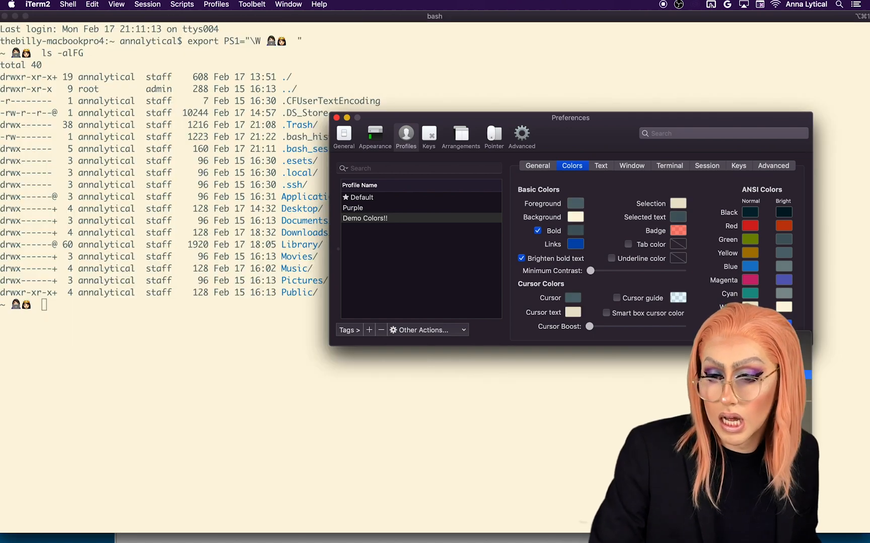
left_click(364, 218)
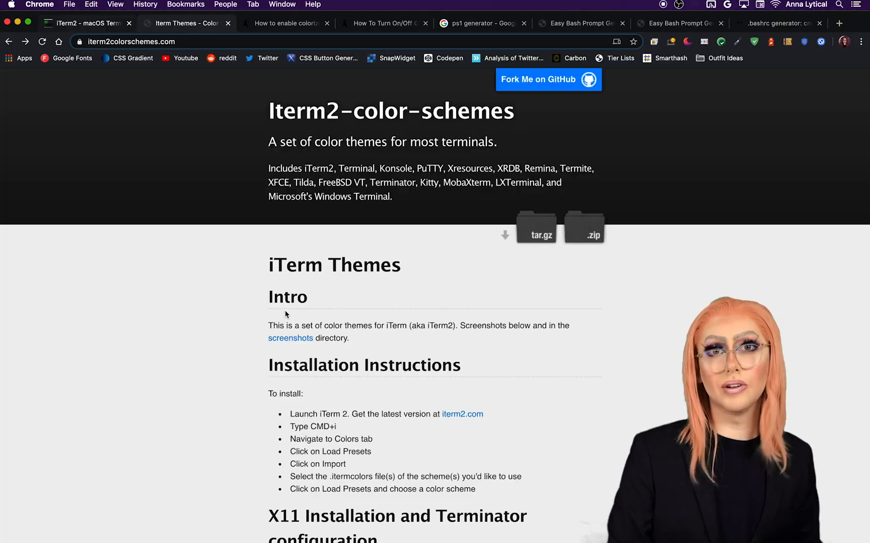
Scroll through iterm2colorschemes.com theme previews like Bright Lights and Brogrammer
scroll("down", 3)
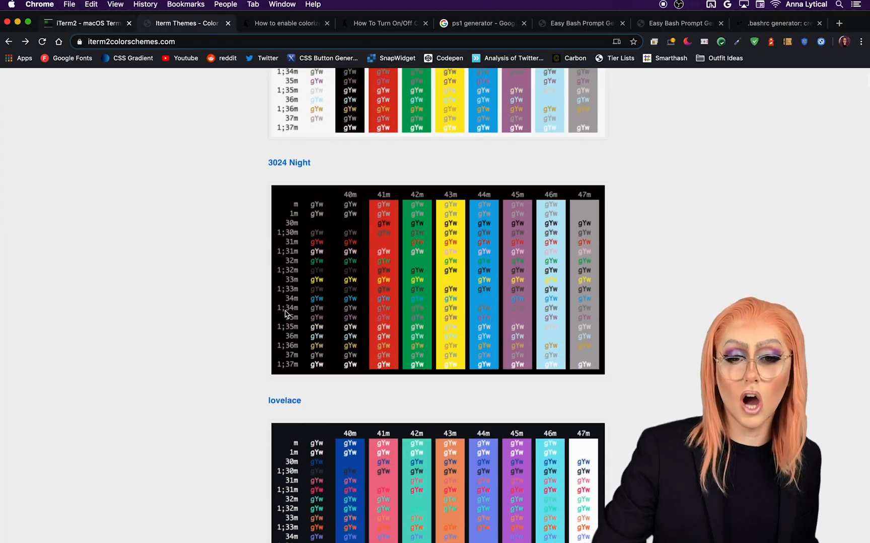
scroll("down", 3)
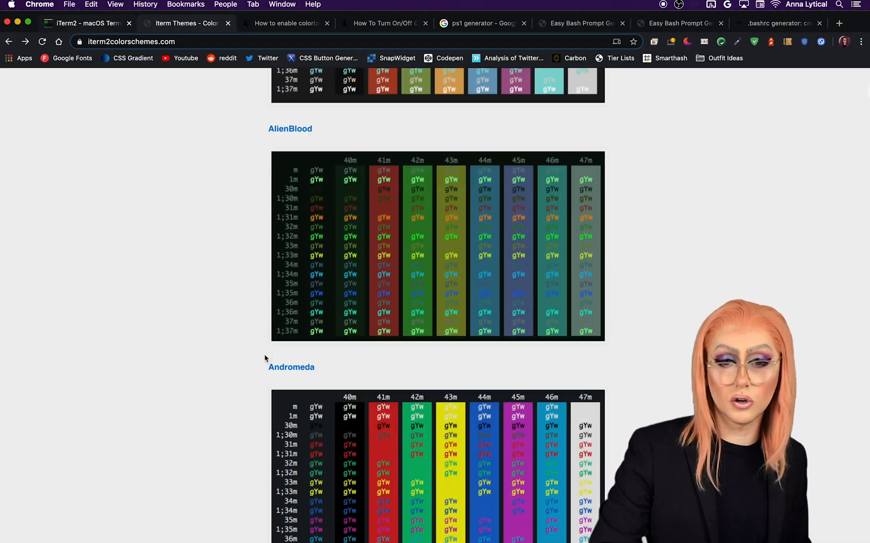
scroll("down", 3)
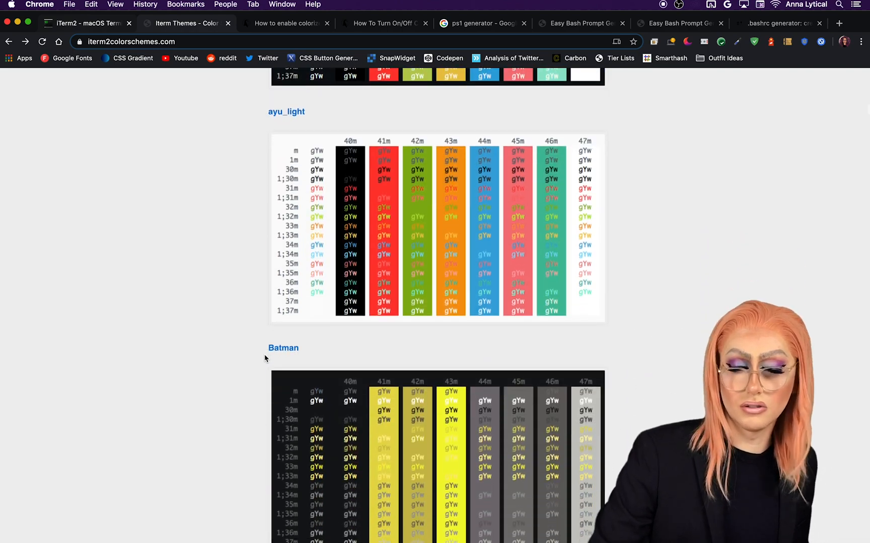
scroll("down", 3)
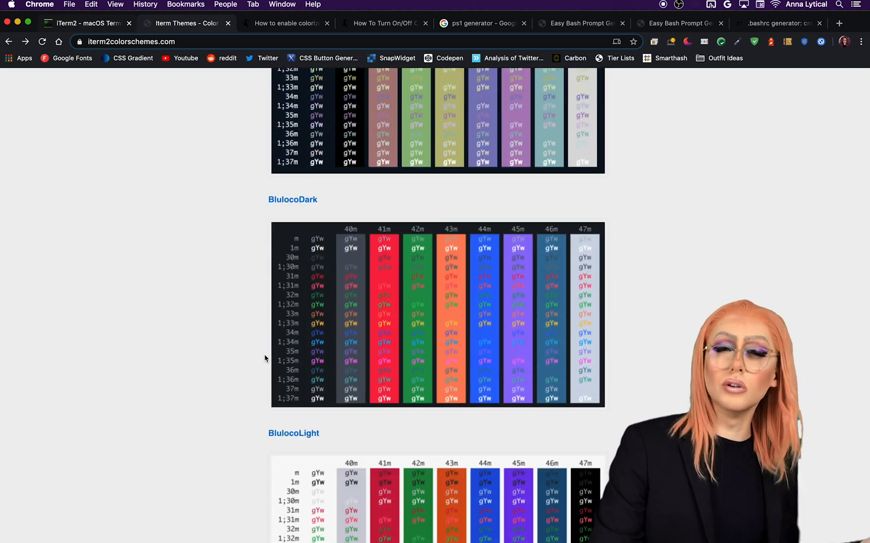
scroll("down", 3)
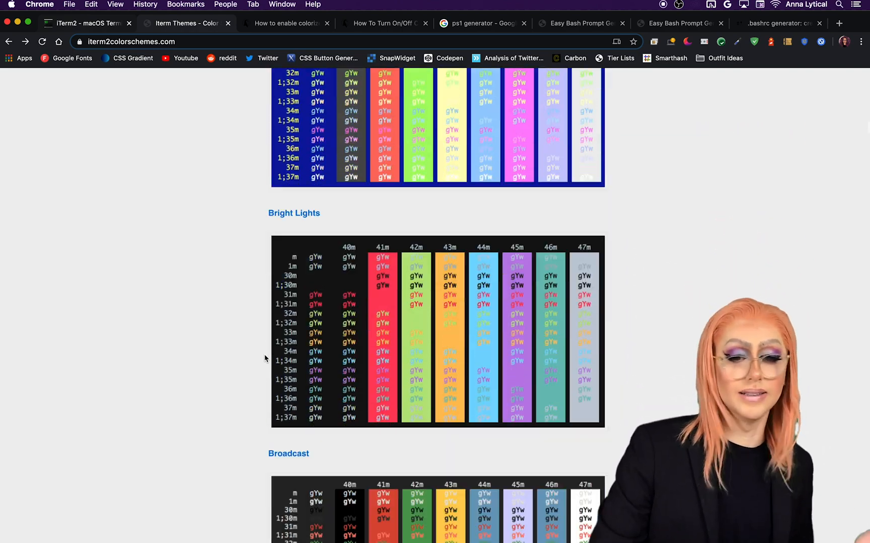
scroll("down", 3)
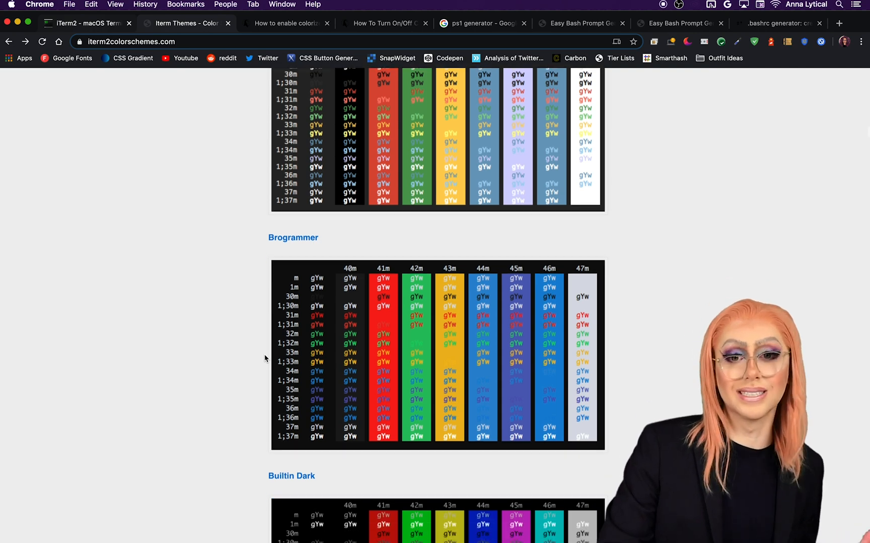
scroll("down", 3)
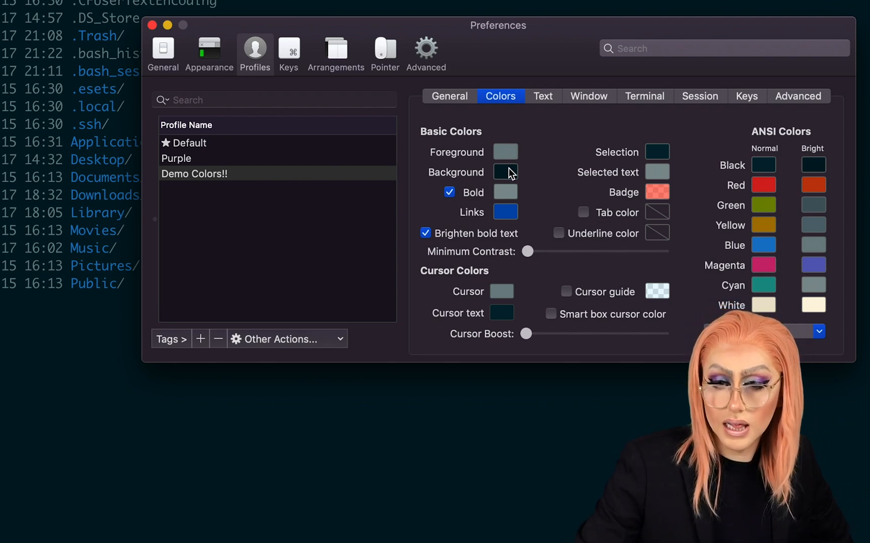
Set the Demo Colors!! background through orange and brown to crimson #9e1548
left_click(504, 172)
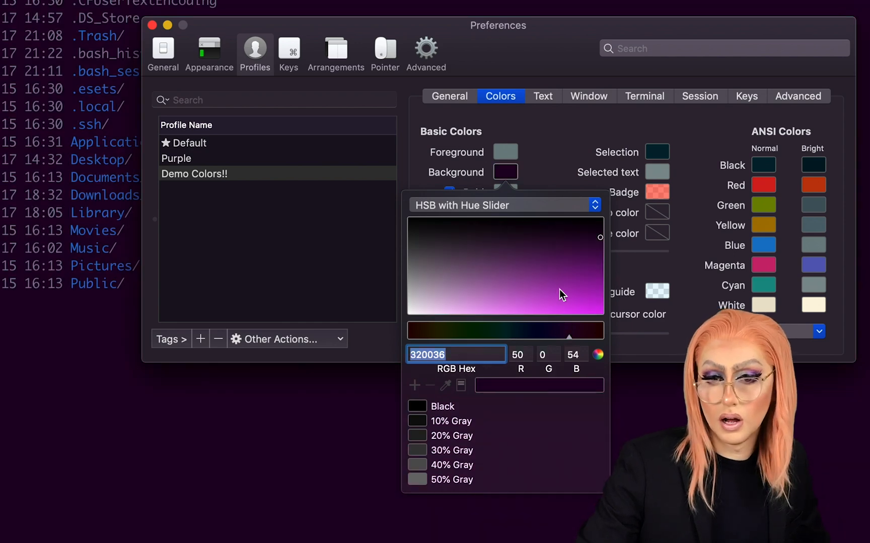
mouse_move(233, 161)
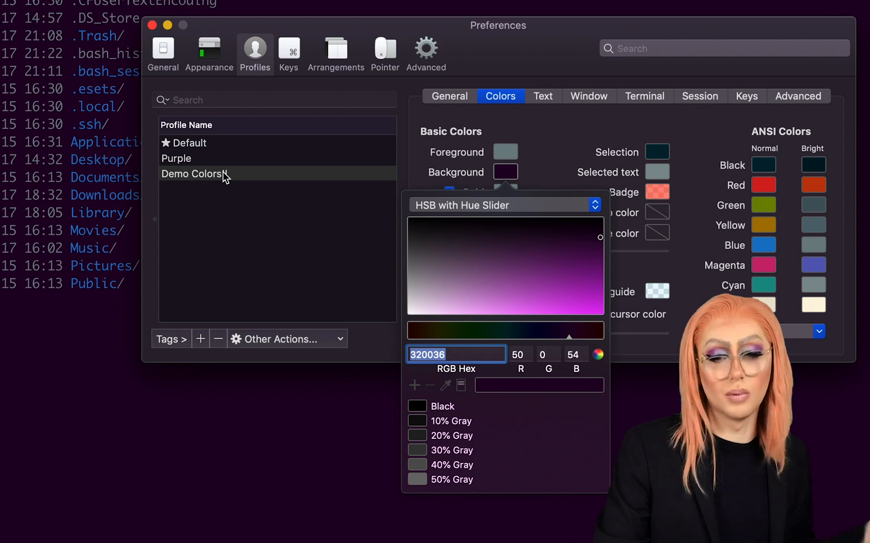
type("!!")
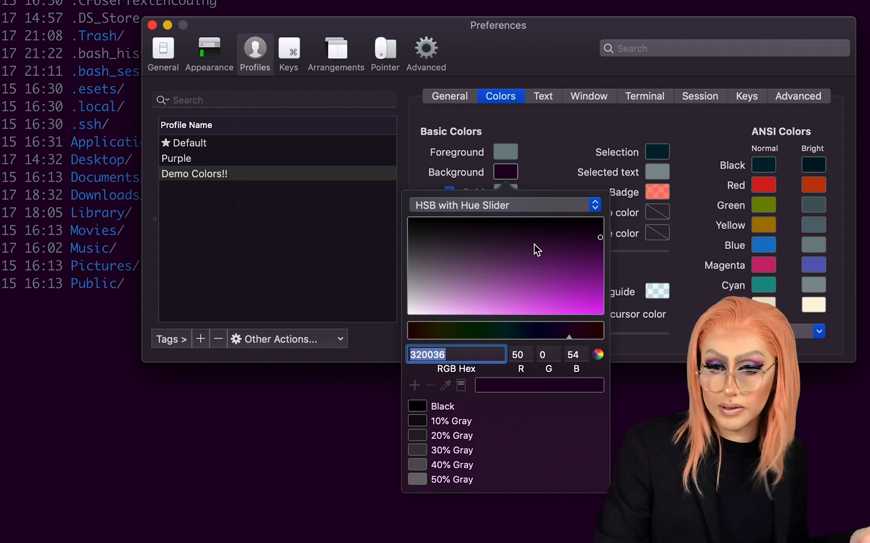
mouse_move(495, 210)
type("d4702b")
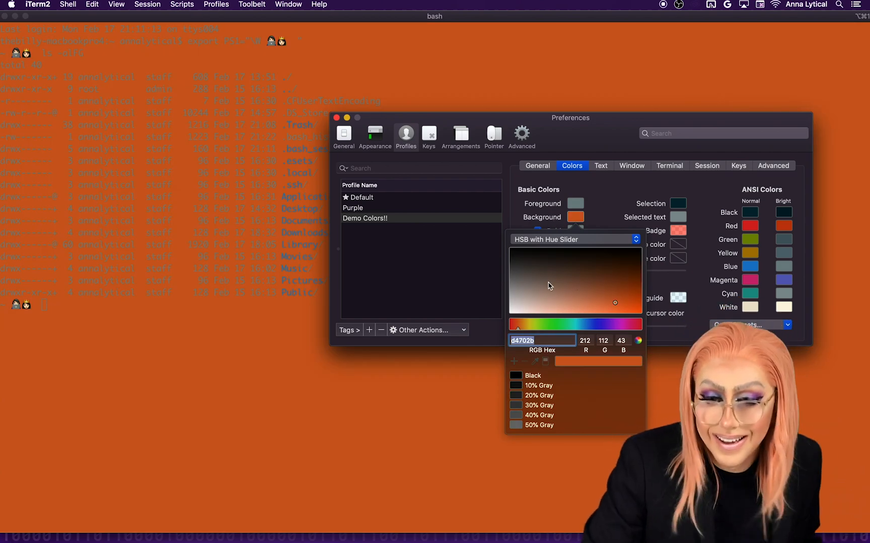
left_click(636, 282)
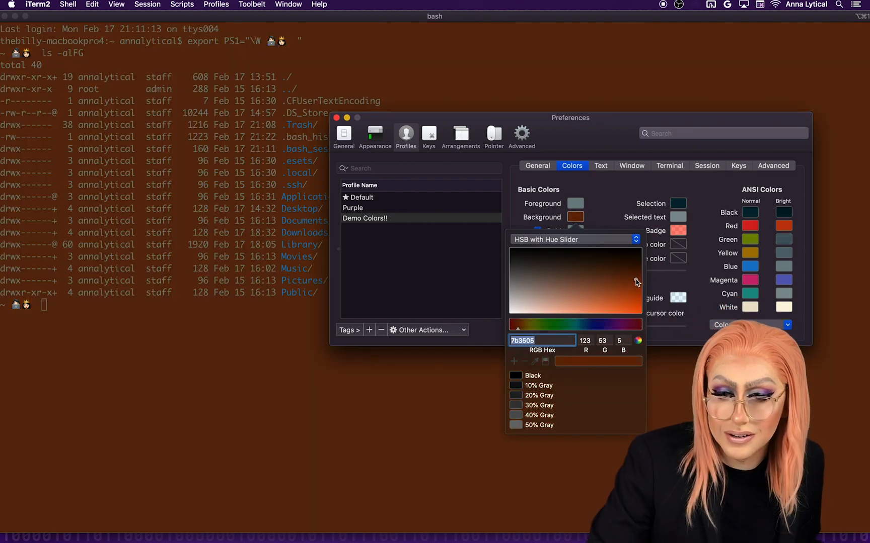
left_click(625, 291)
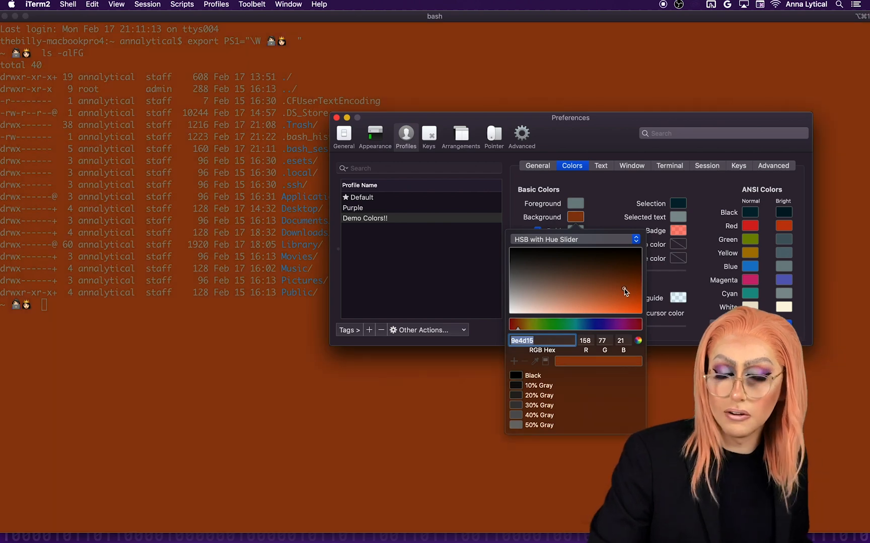
mouse_move(578, 225)
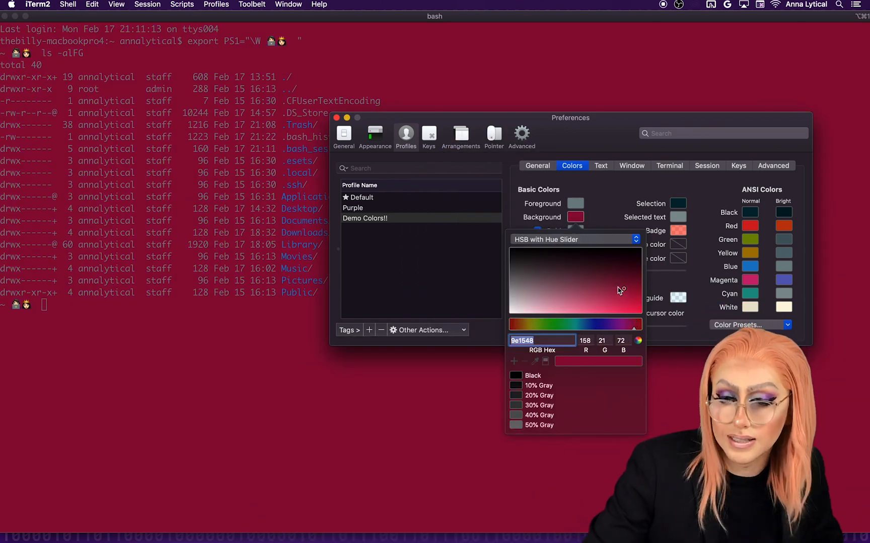
left_click(626, 278)
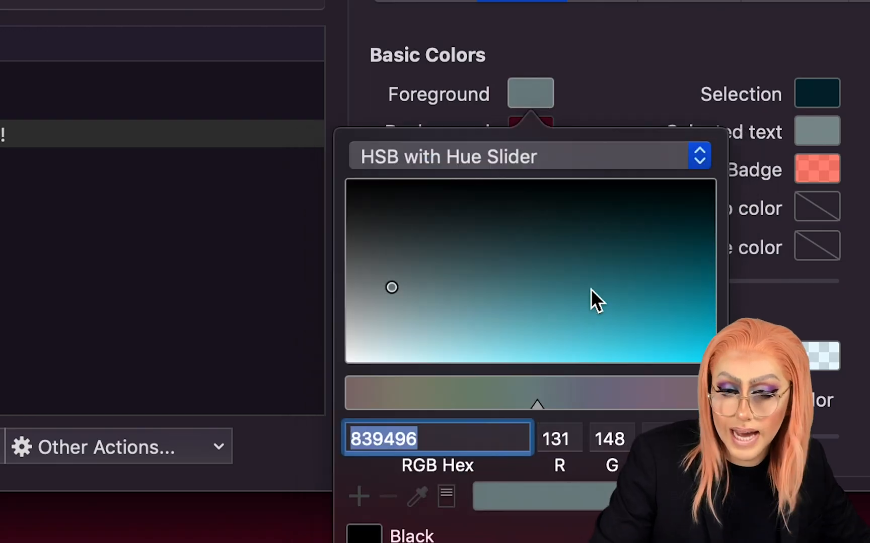
Set the Demo Colors!! foreground to light pink and selected-text colour to teal
left_click(530, 321)
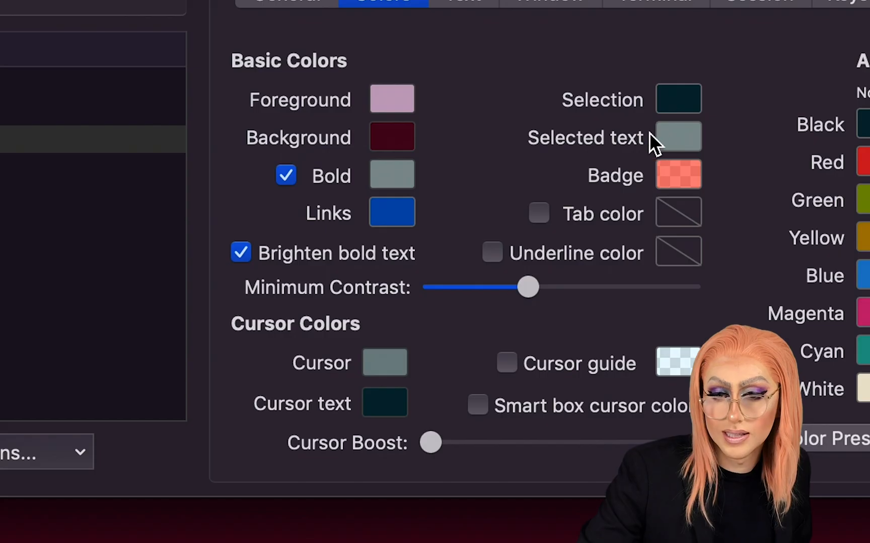
left_click(678, 137)
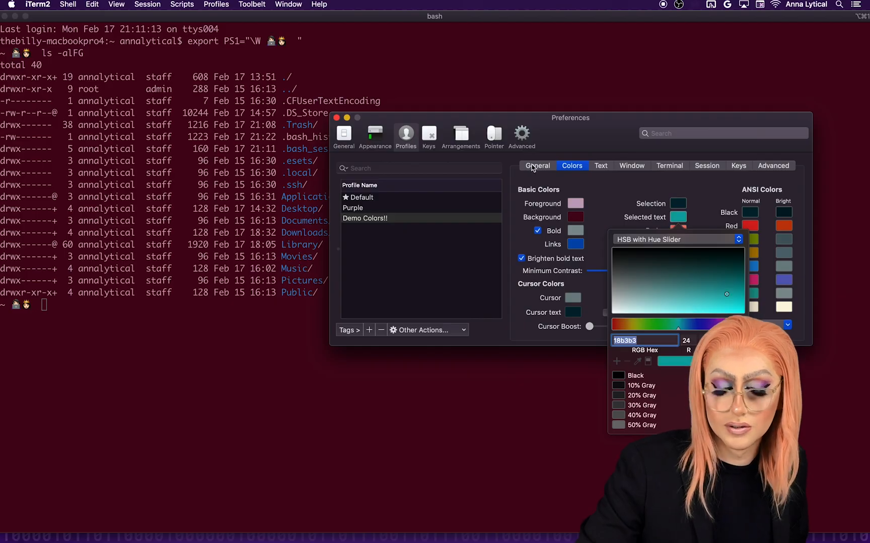
left_click(336, 118)
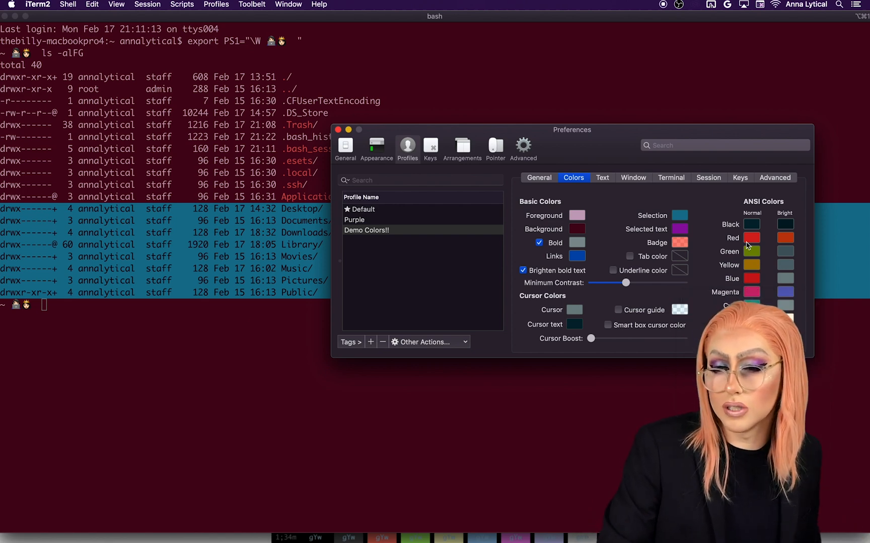
mouse_move(717, 237)
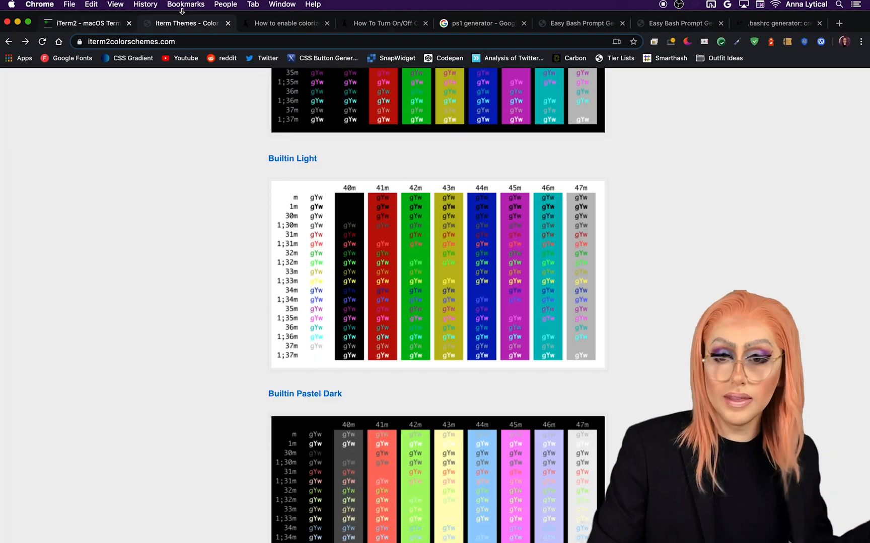
On ezprompt.net, give the Current Directory element a magenta foreground and magenta background
left_click(577, 23)
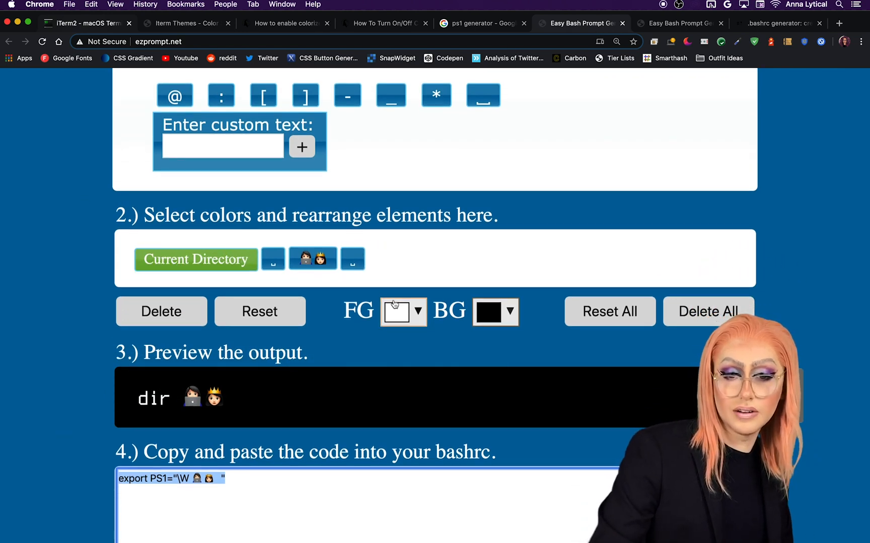
left_click(396, 311)
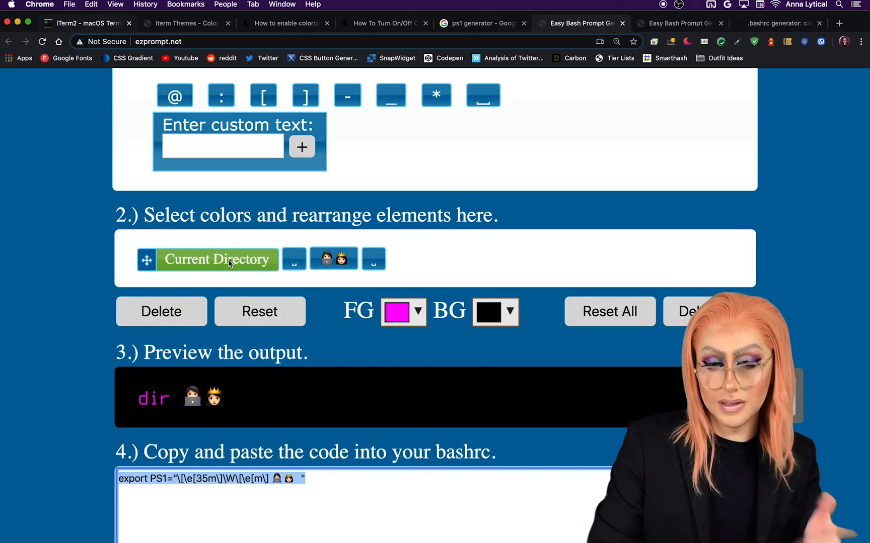
left_click(488, 311)
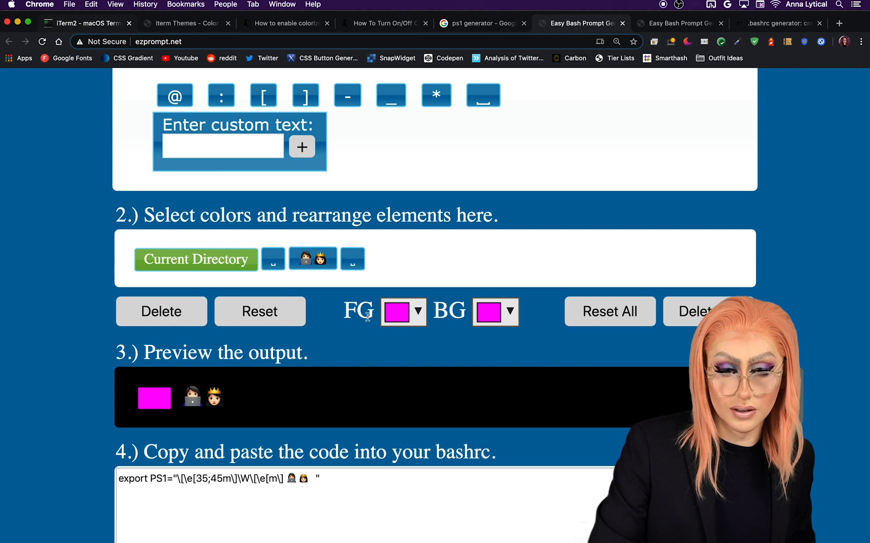
left_click(418, 312)
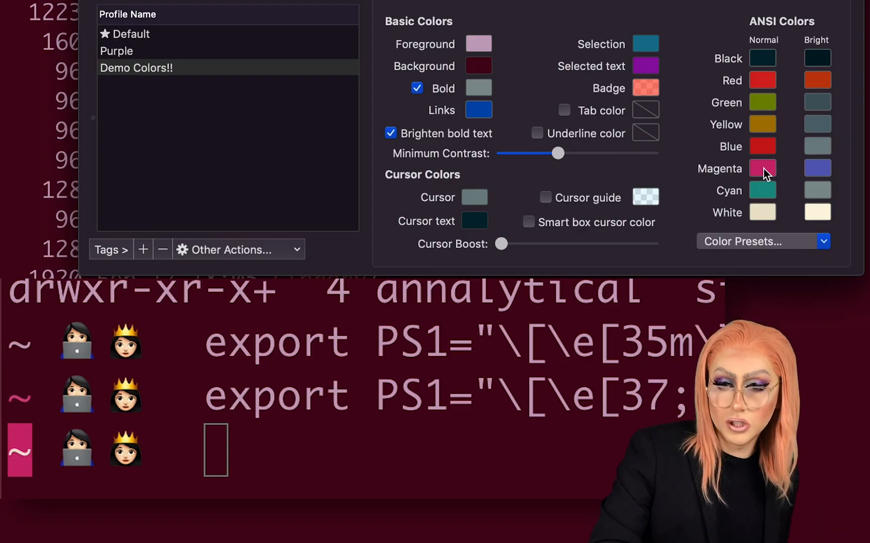
Change the profile's normal ANSI Magenta colour to lime green
left_click(762, 168)
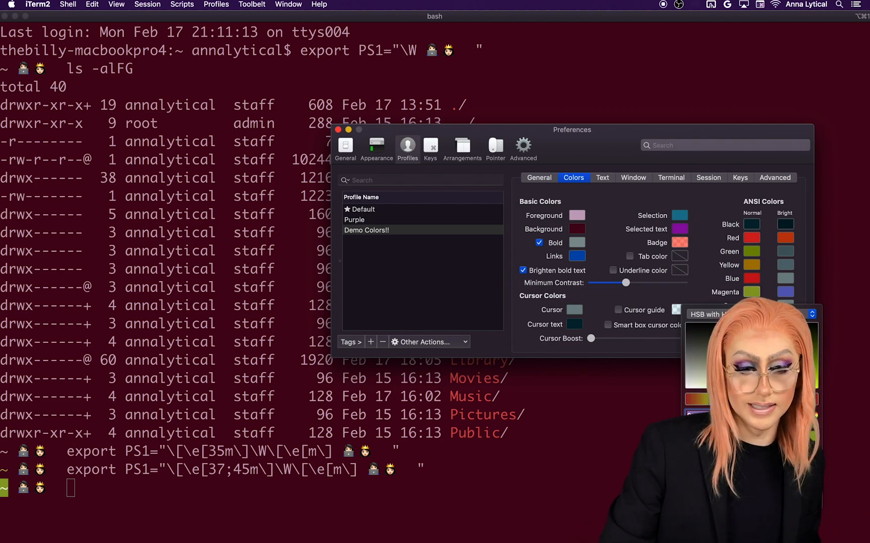
left_click(602, 178)
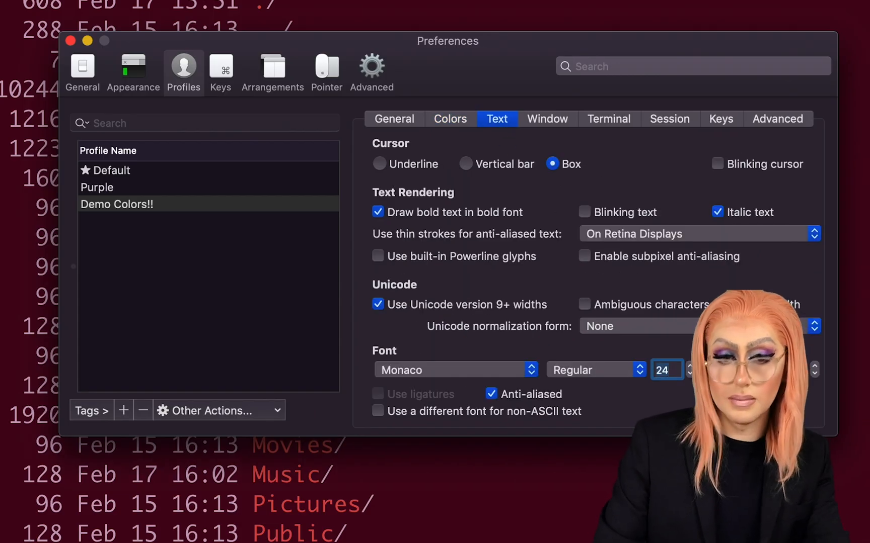
Set the profile font to Roboto Mono at size 36
left_click(69, 41)
type("36")
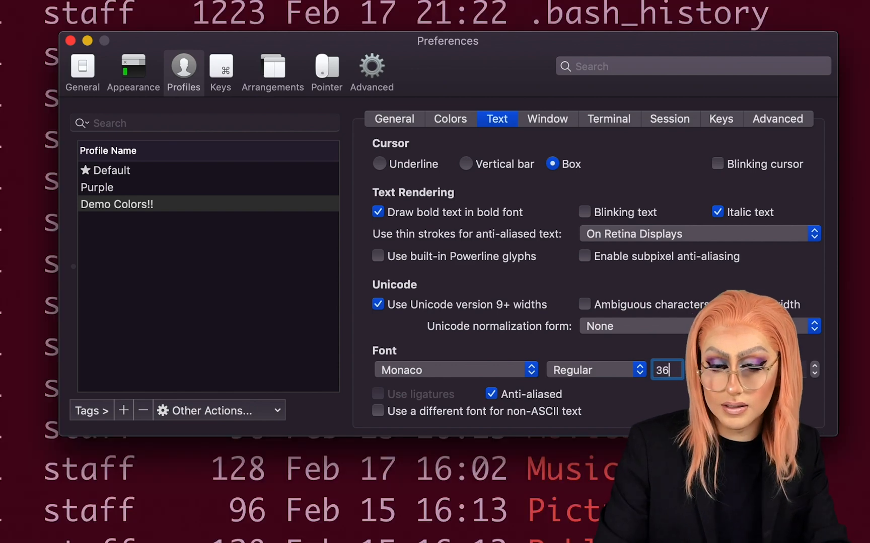
left_click(455, 370)
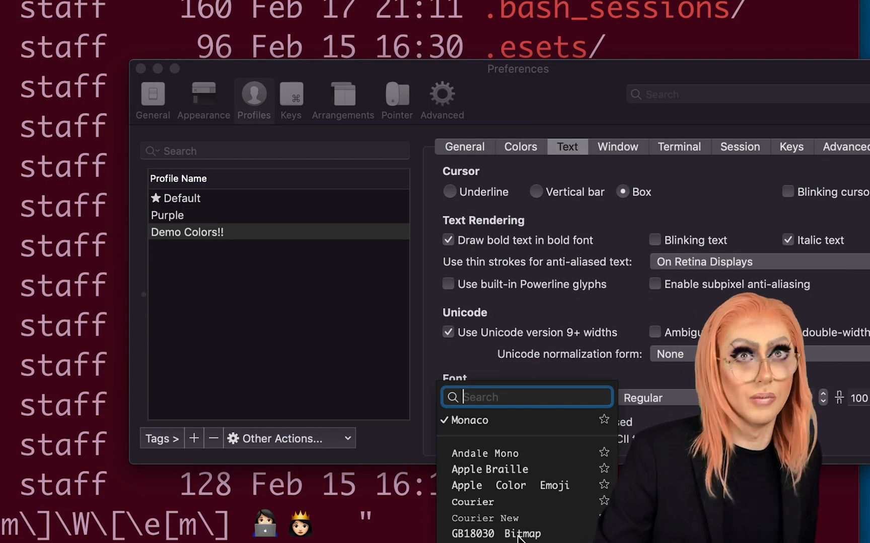
scroll("down", 3)
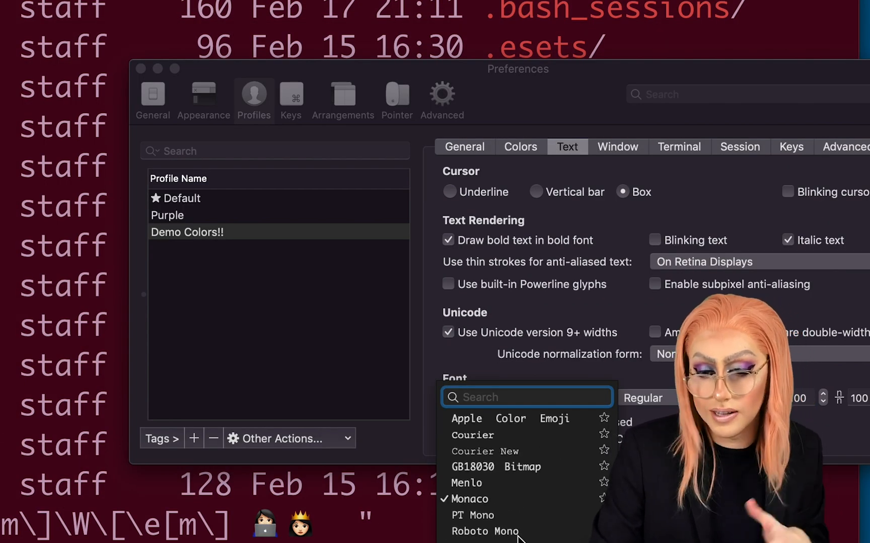
left_click(484, 532)
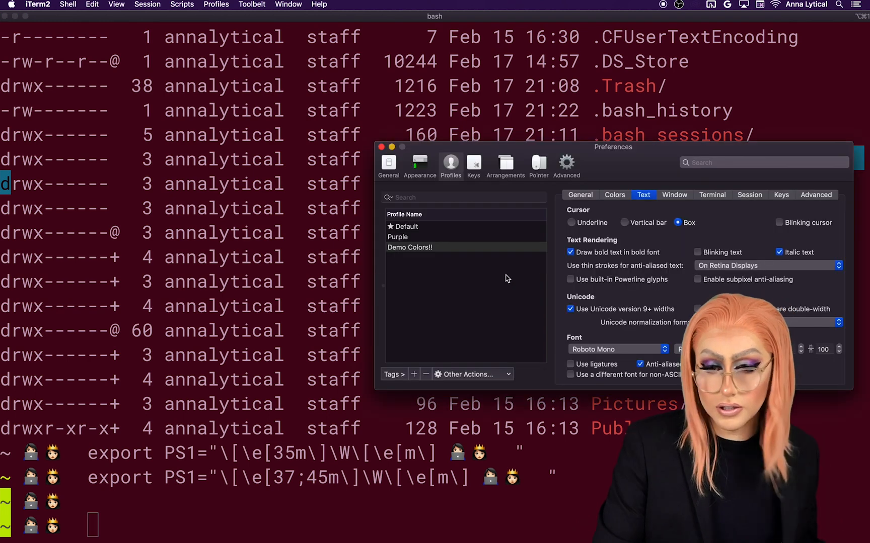
mouse_move(682, 208)
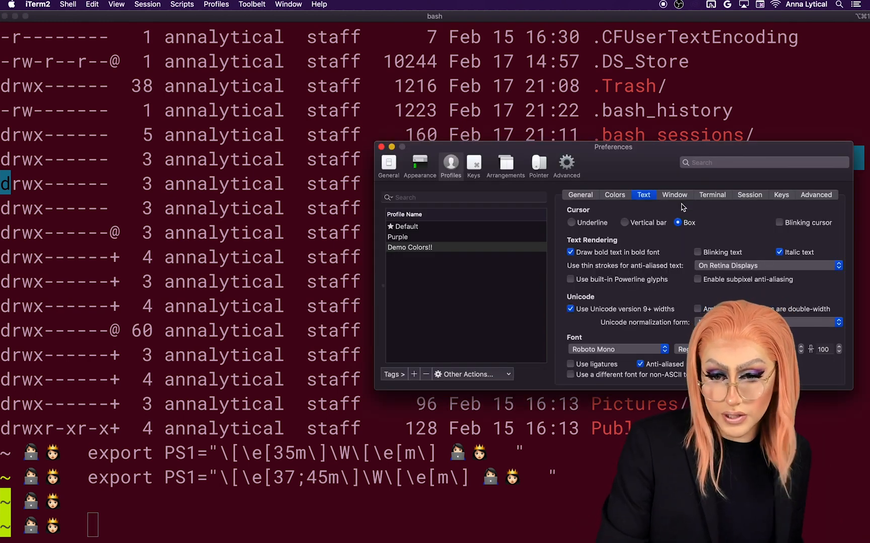
Make the cursor a blinking vertical bar
left_click(624, 222)
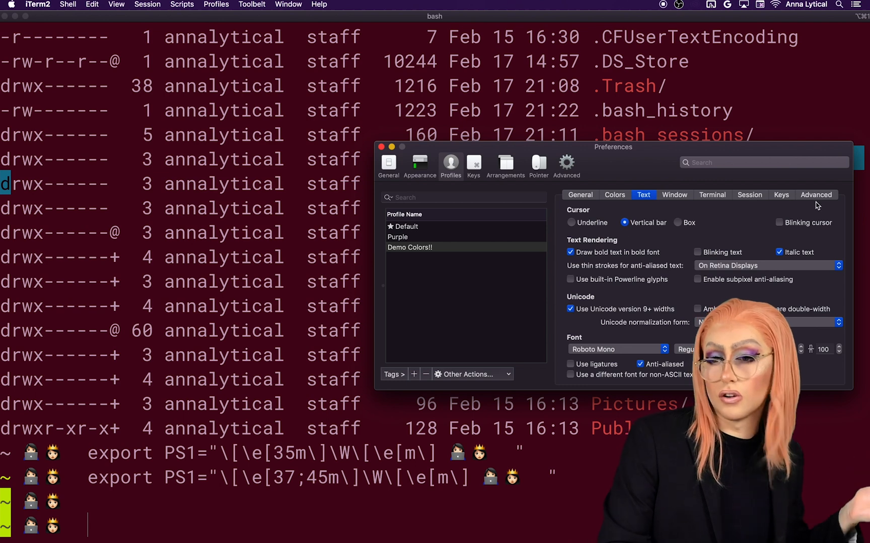
left_click(779, 222)
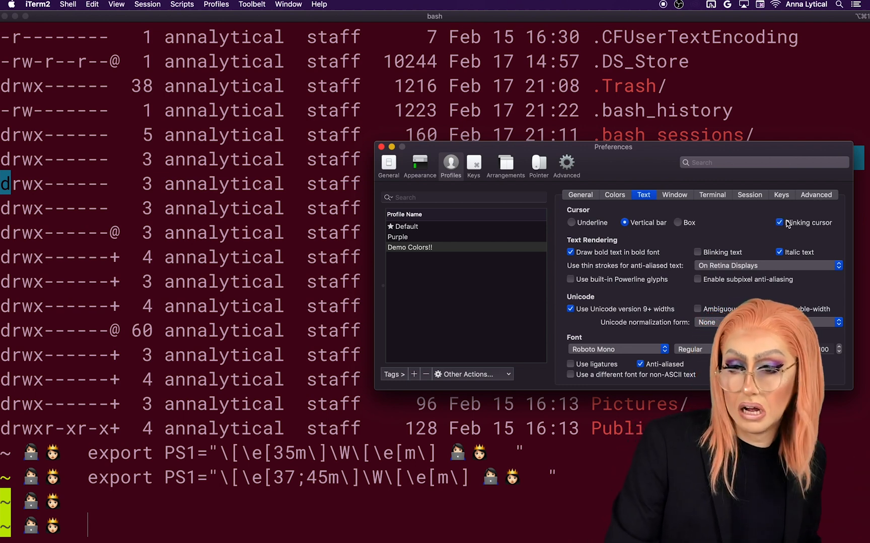
left_click(676, 195)
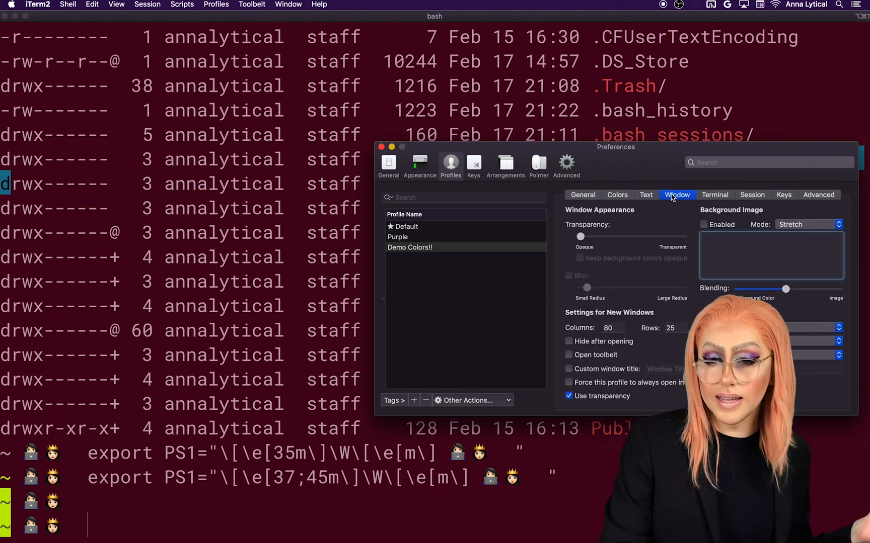
mouse_move(608, 241)
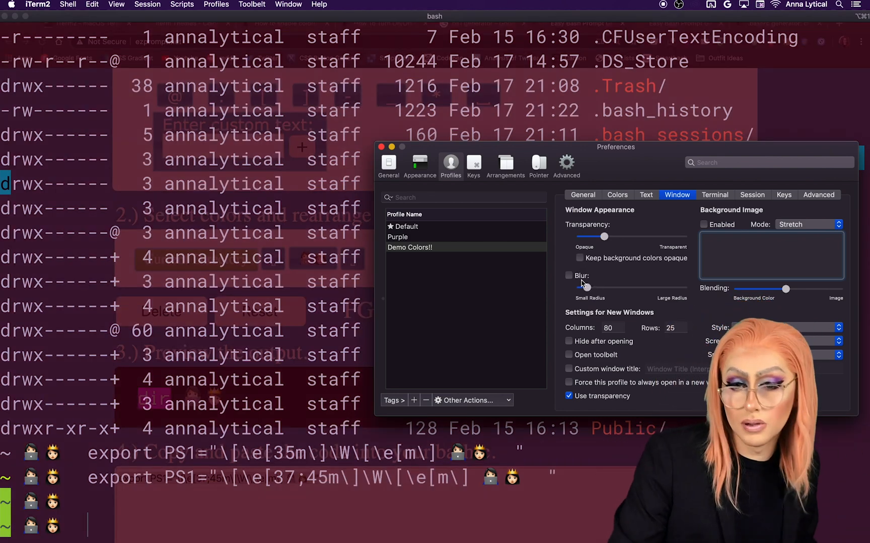
Enable background blur on the Demo Colors!! profile's window settings
left_click(568, 275)
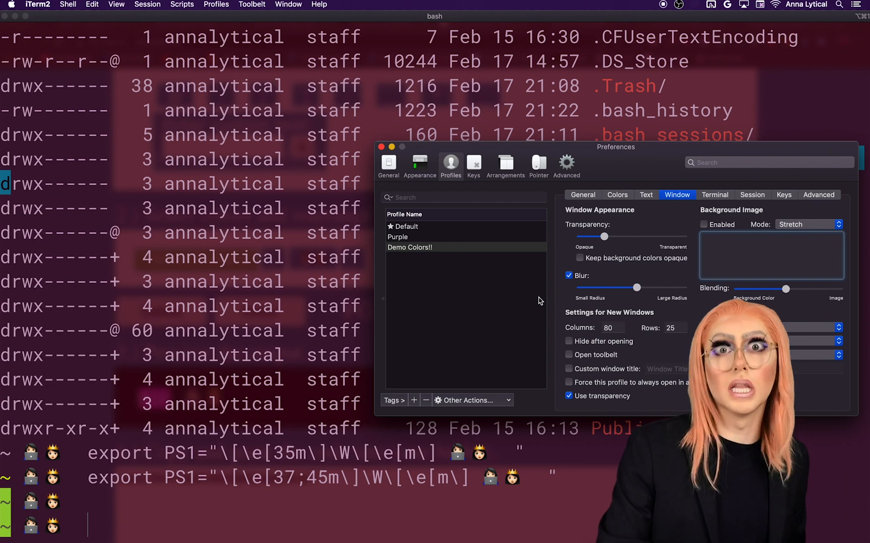
left_click(616, 194)
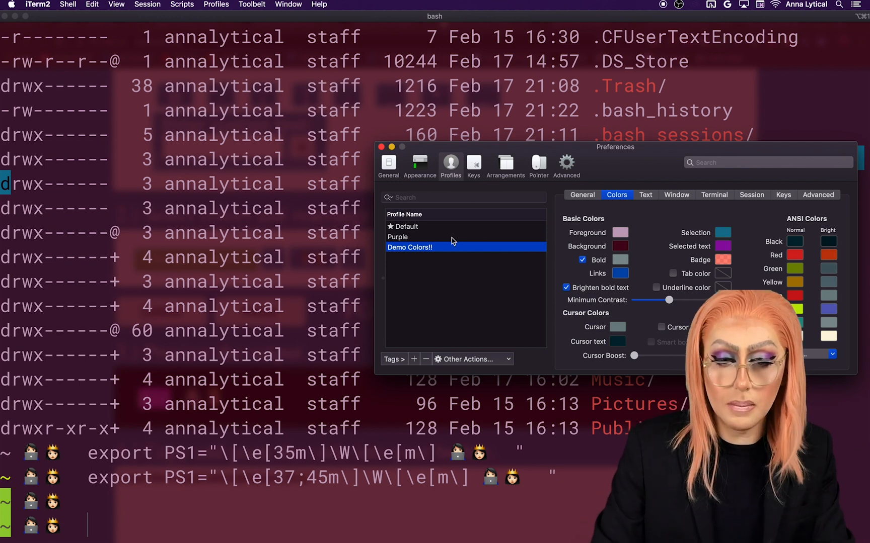
Open a new terminal session and run ls -al in the home folder
left_click(216, 4)
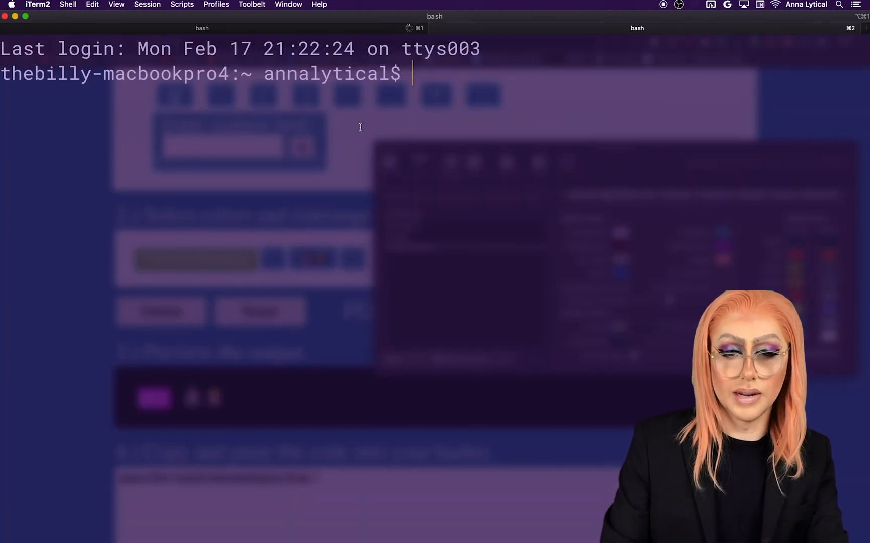
type("ls -al")
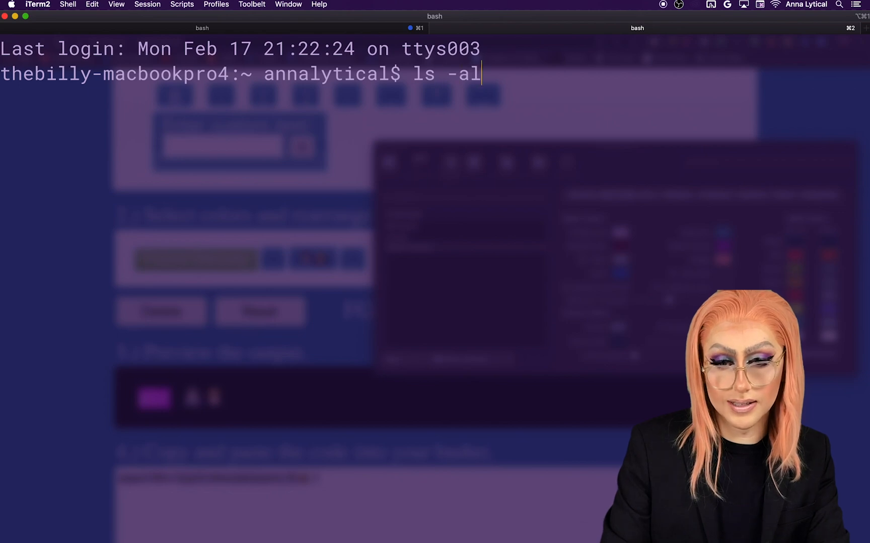
key("Return")
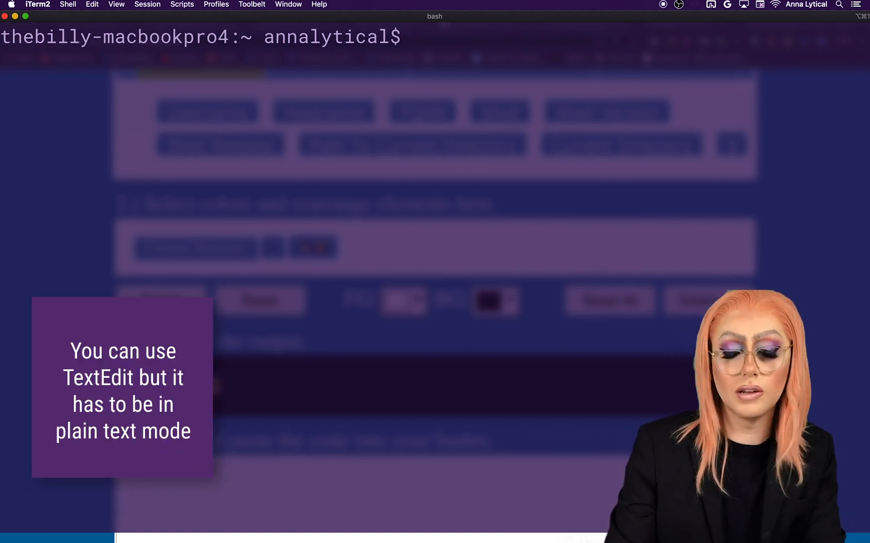
Launch Sublime Text from Spotlight and save a new file named .bashrc
key("cmd+space")
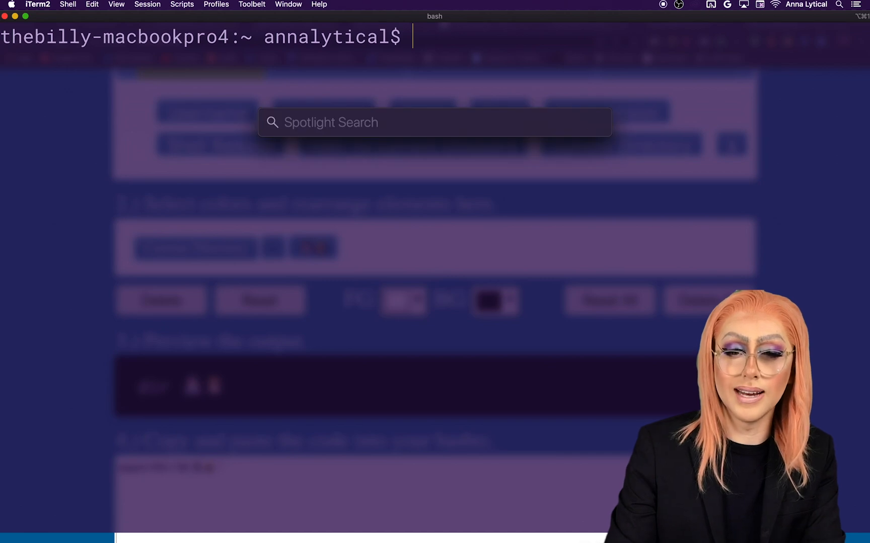
type("sublime Text")
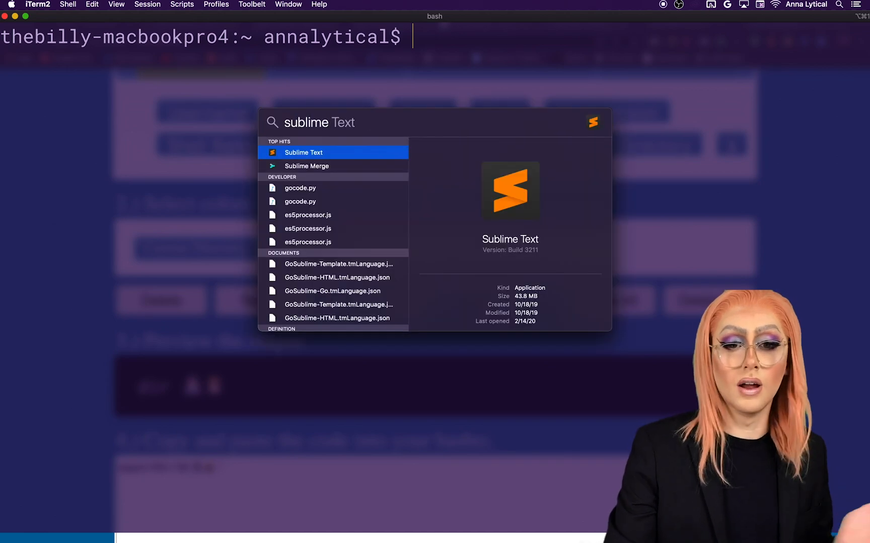
left_click(303, 153)
type(".")
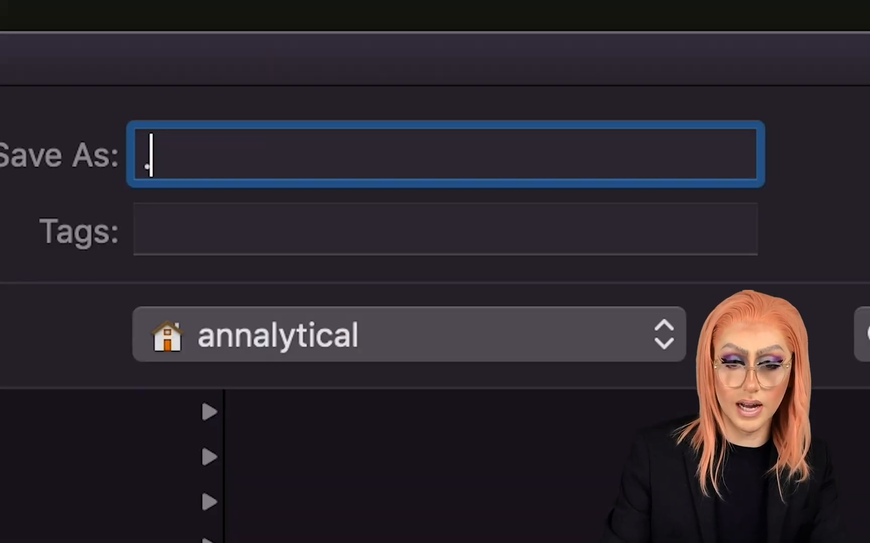
type("bashrc")
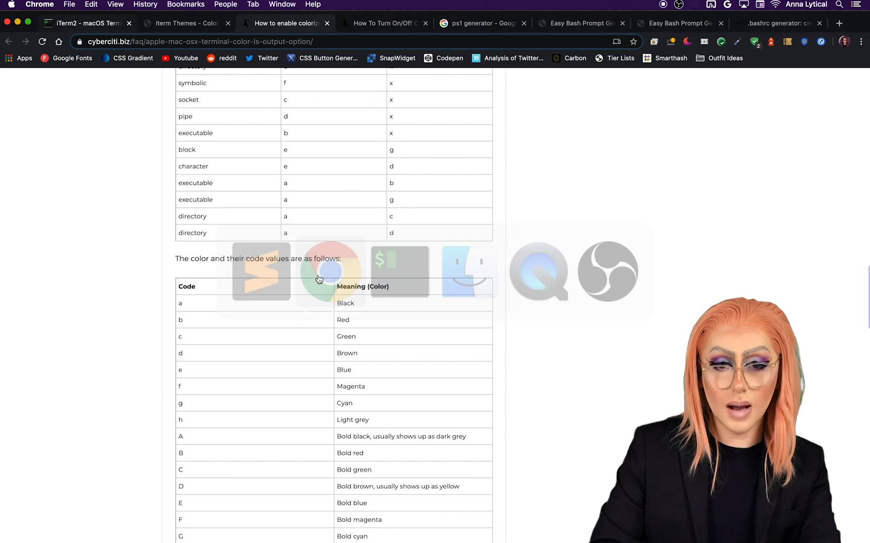
Save .bashrc containing the emoji export PS1 line
left_click(579, 23)
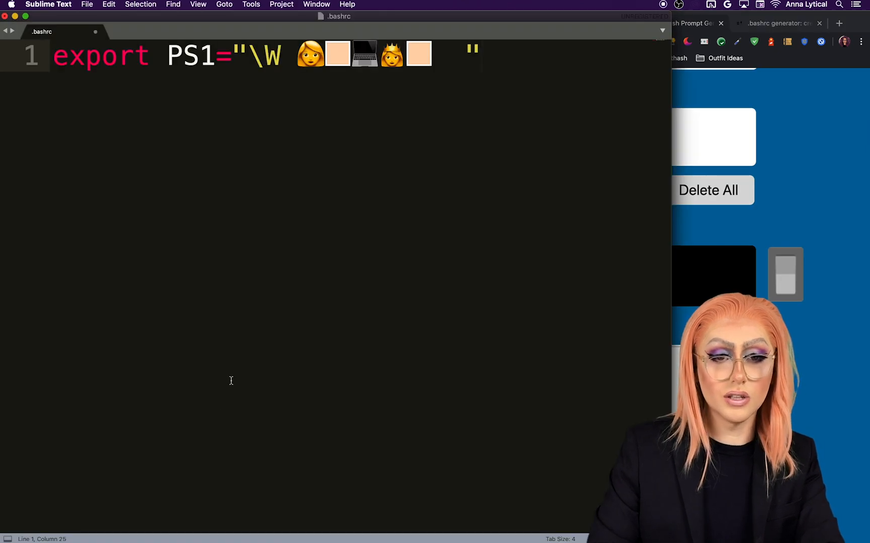
key("cmd+s")
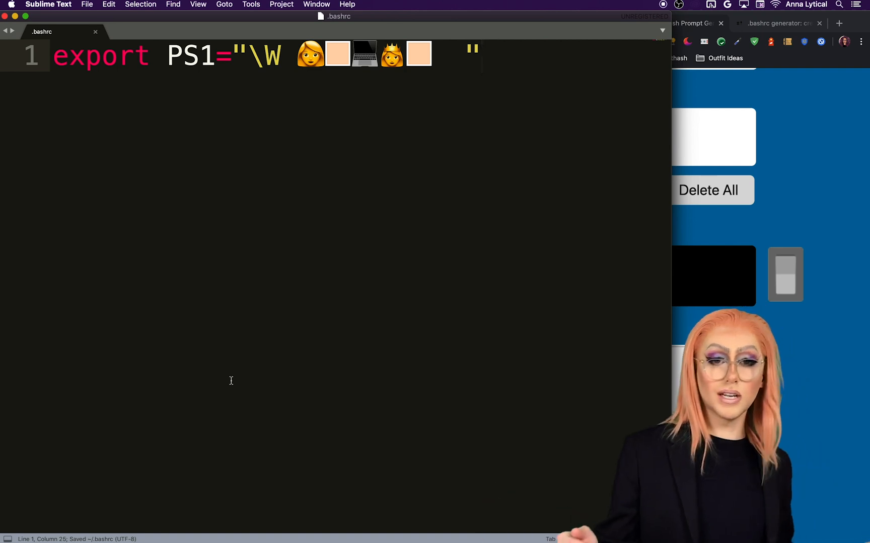
mouse_move(495, 107)
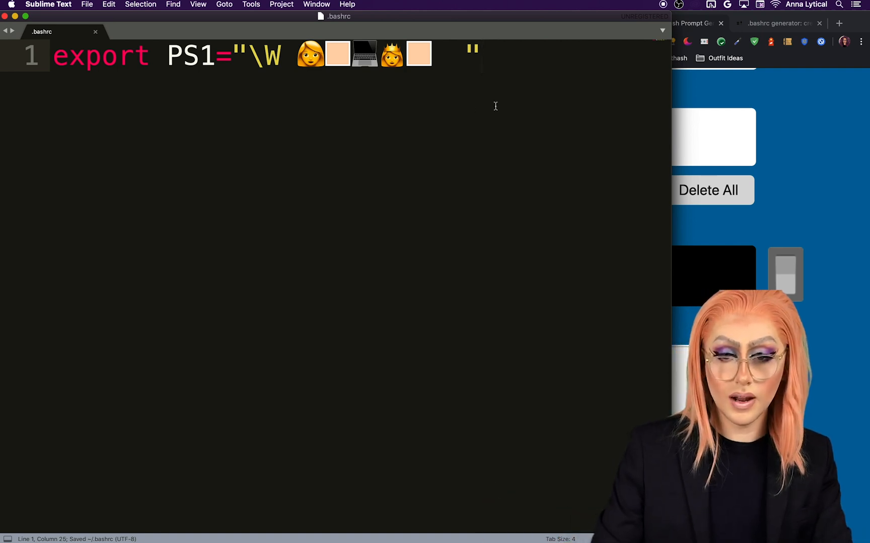
mouse_move(745, 135)
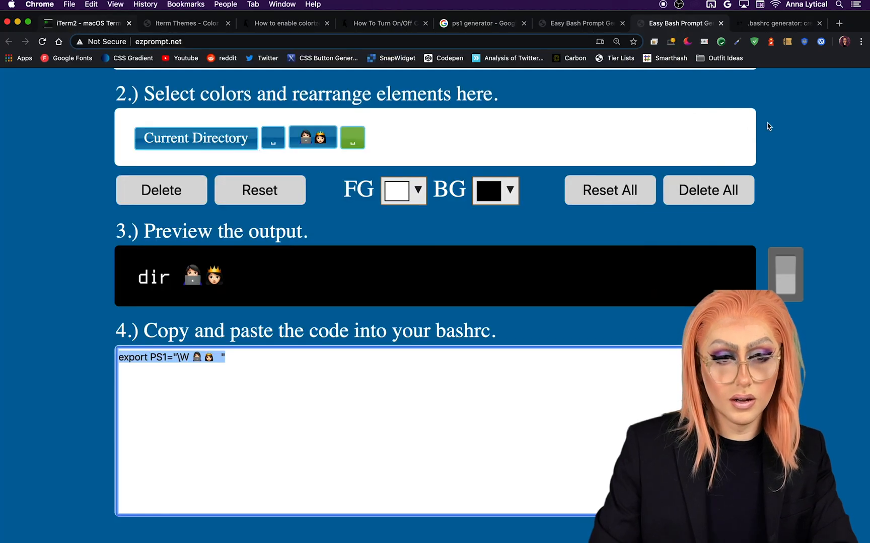
Copy the tutorial's ls alias into .bashrc, changing its flag to -G
left_click(383, 23)
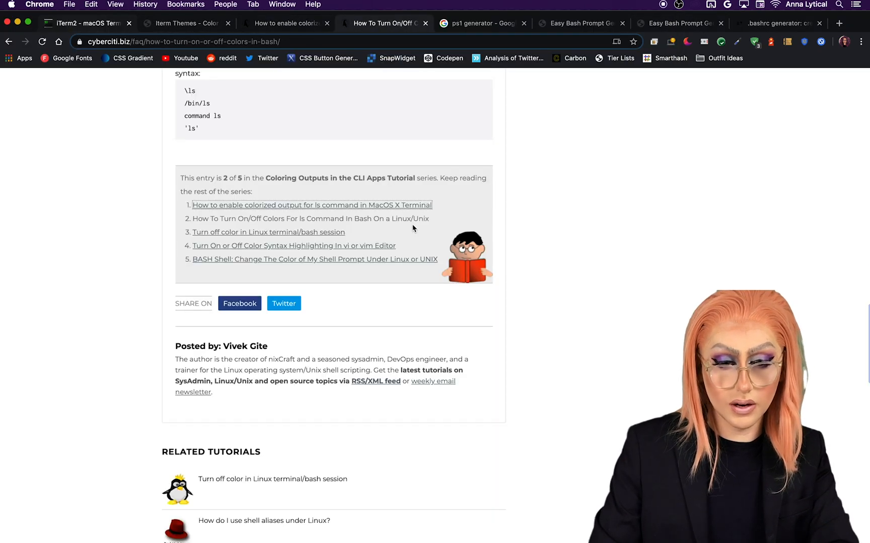
scroll("up", 3)
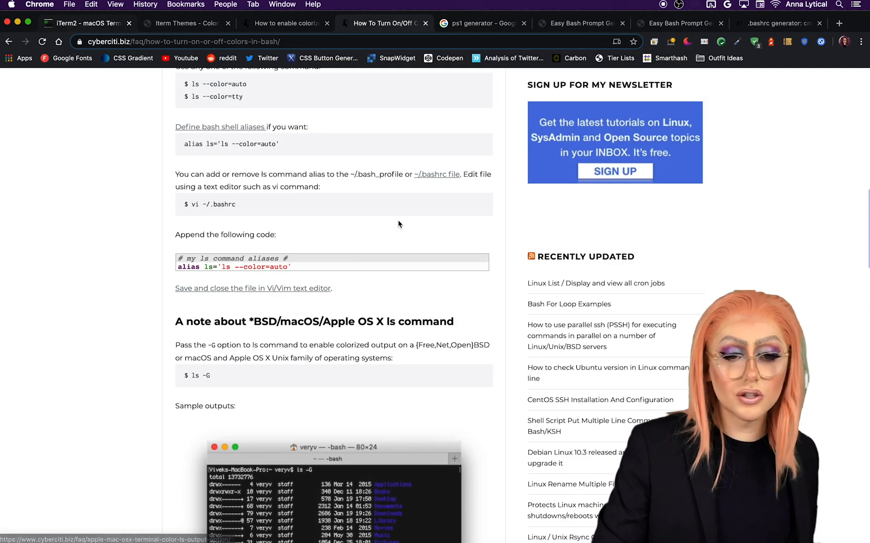
scroll("up", 3)
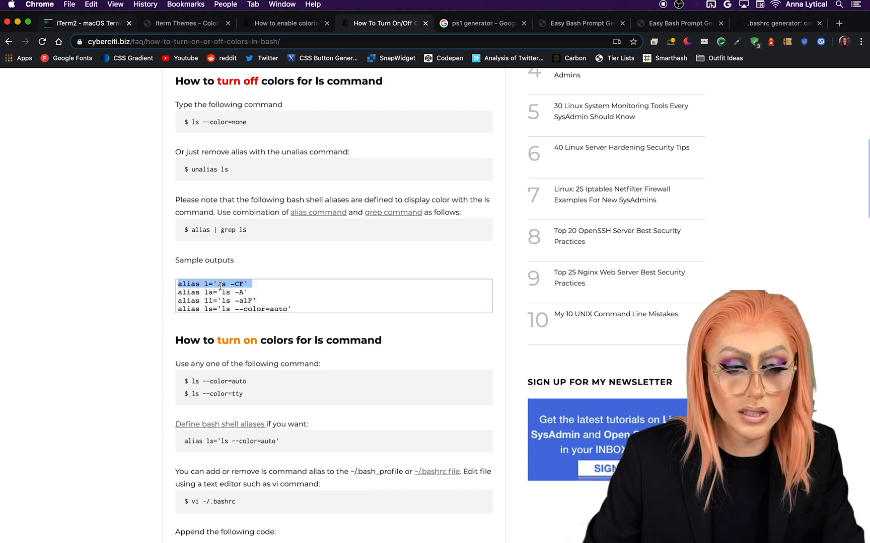
scroll("down", 3)
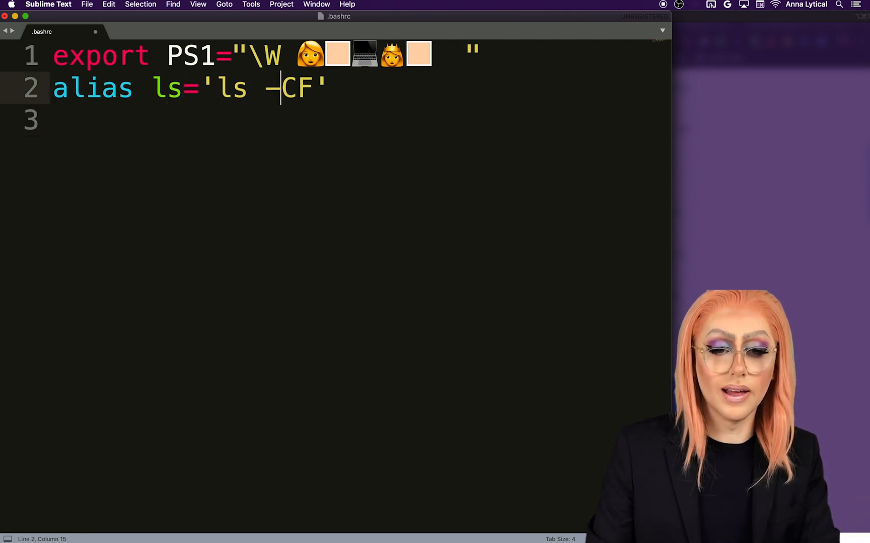
type("G")
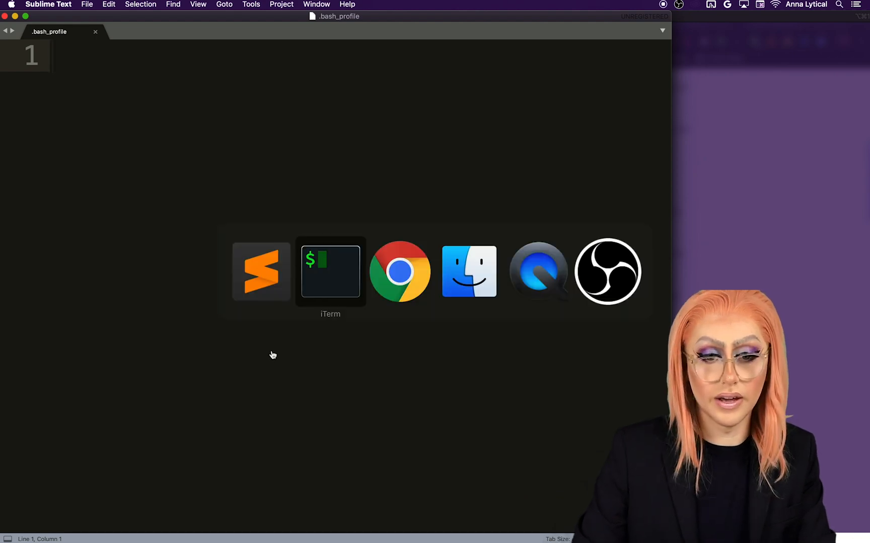
Open the scriptingosx.com article and scroll to the .bashrc sourcing example
left_click(399, 271)
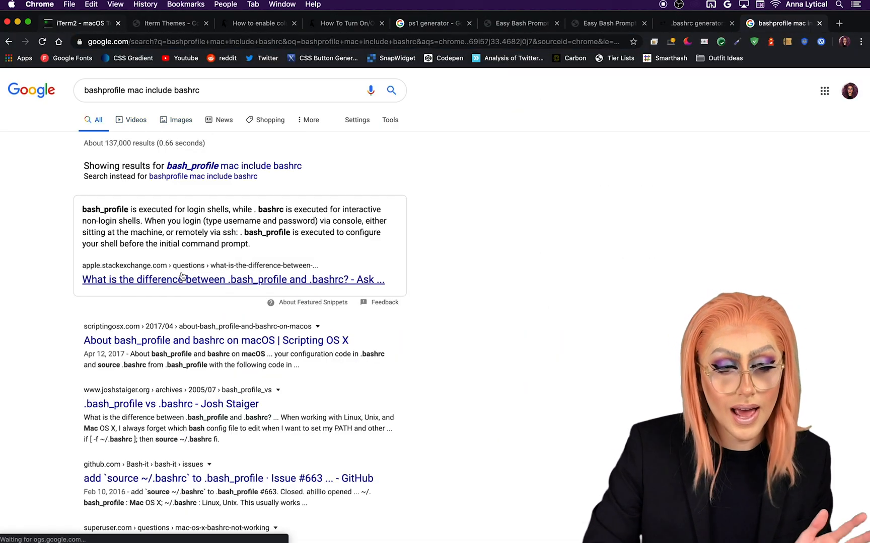
left_click(215, 341)
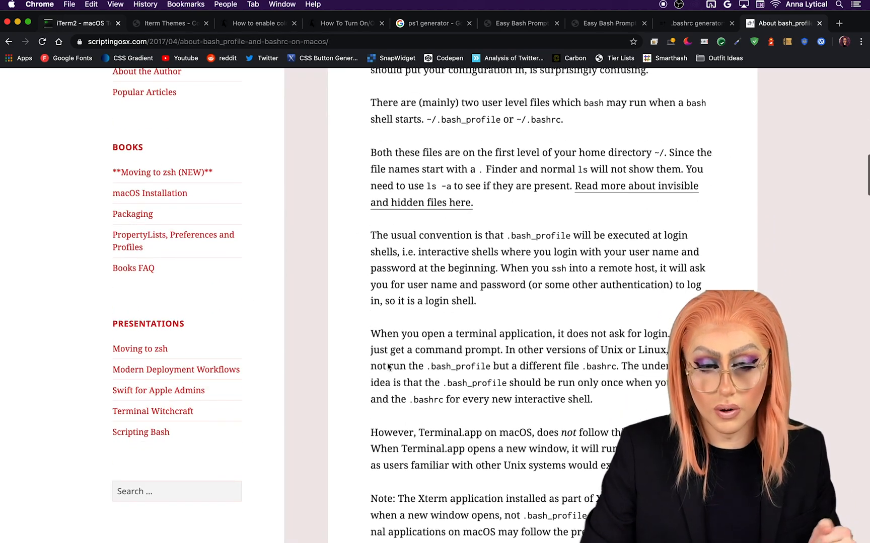
scroll("down", 3)
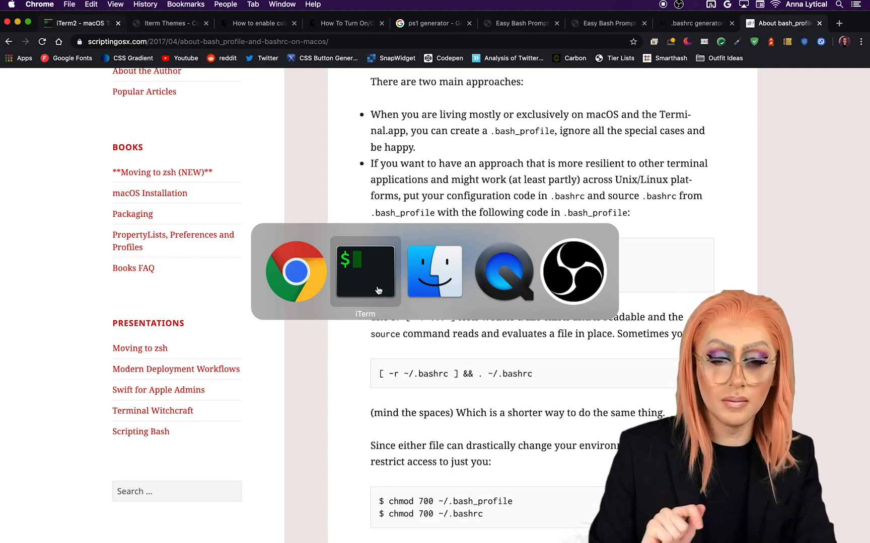
left_click(365, 271)
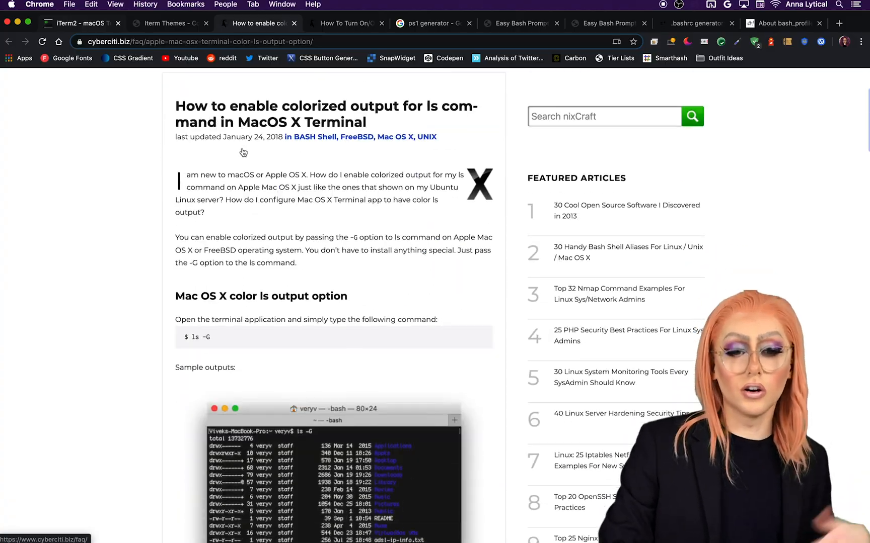
scroll("down", 3)
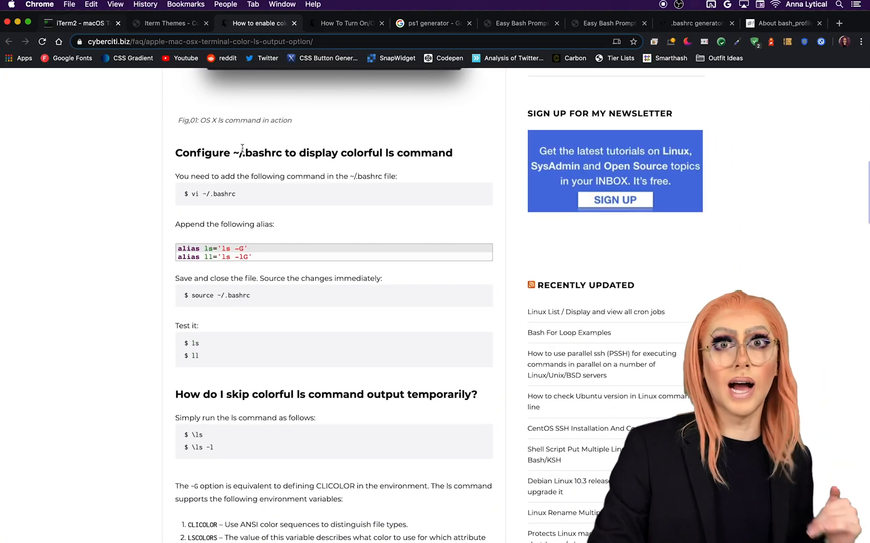
scroll("down", 3)
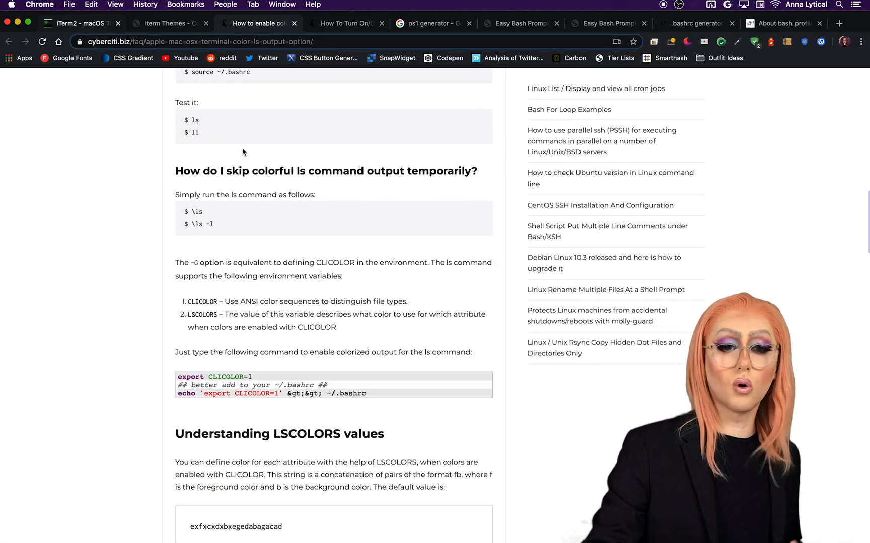
scroll("down", 3)
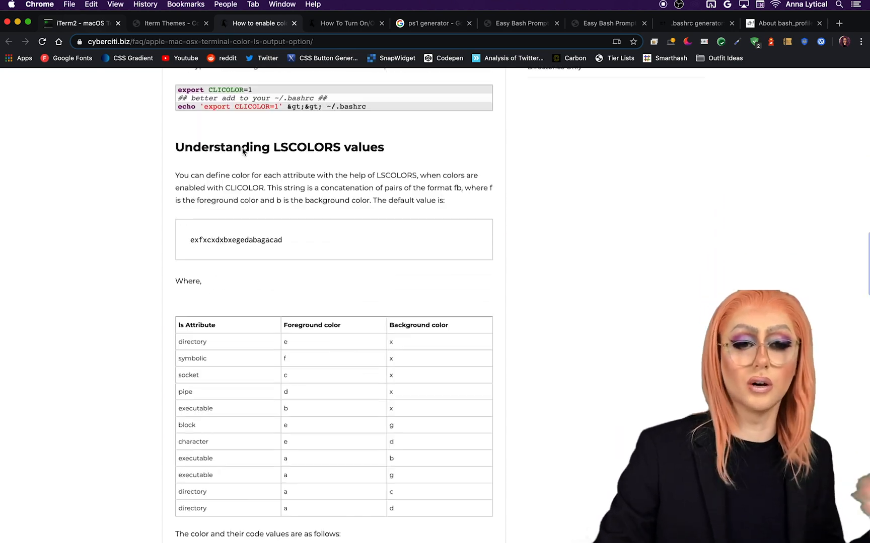